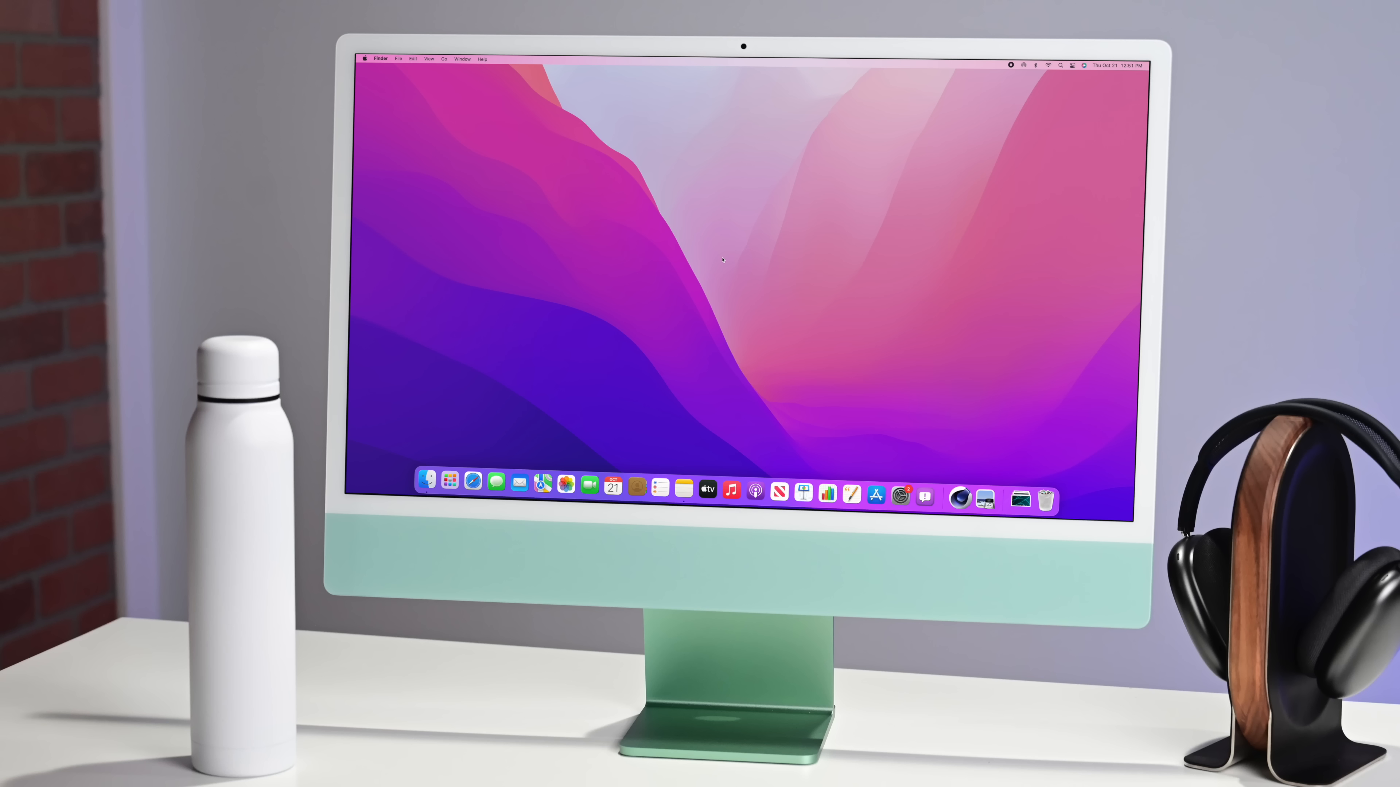
- Launch FaceTime, view Video Effects and Mic Mode in Control Center, then dismiss it
type("faceTime")
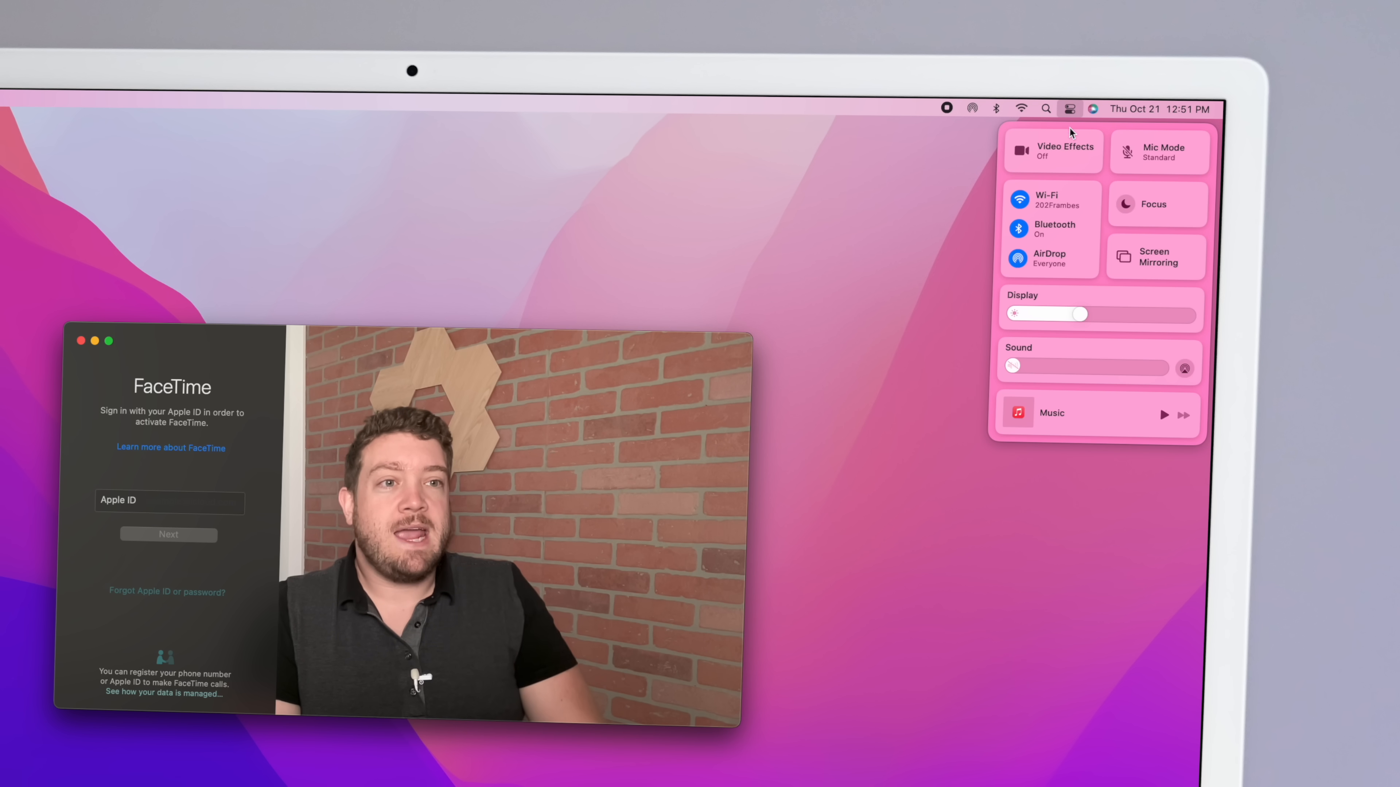
mouse_move(1071, 163)
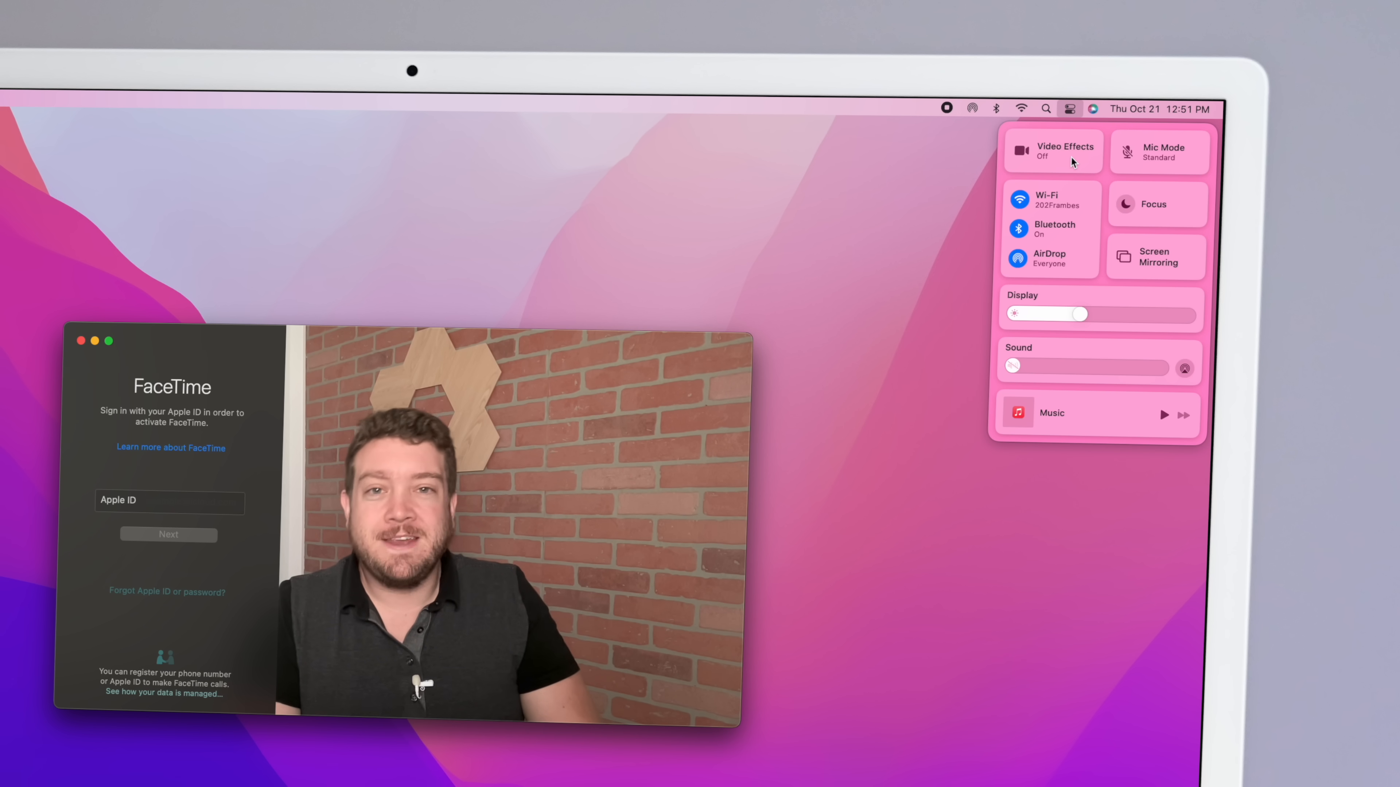
left_click(1053, 149)
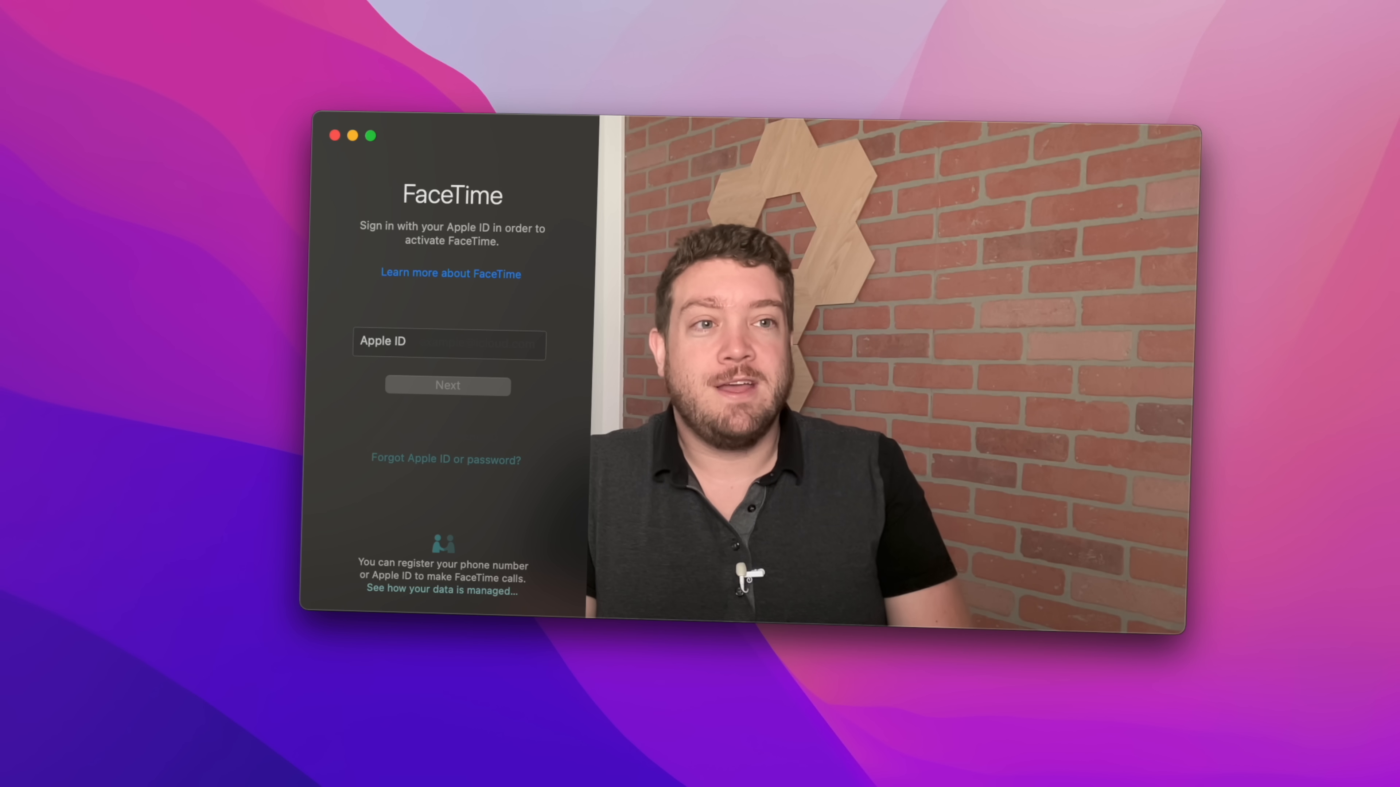
left_click(446, 341)
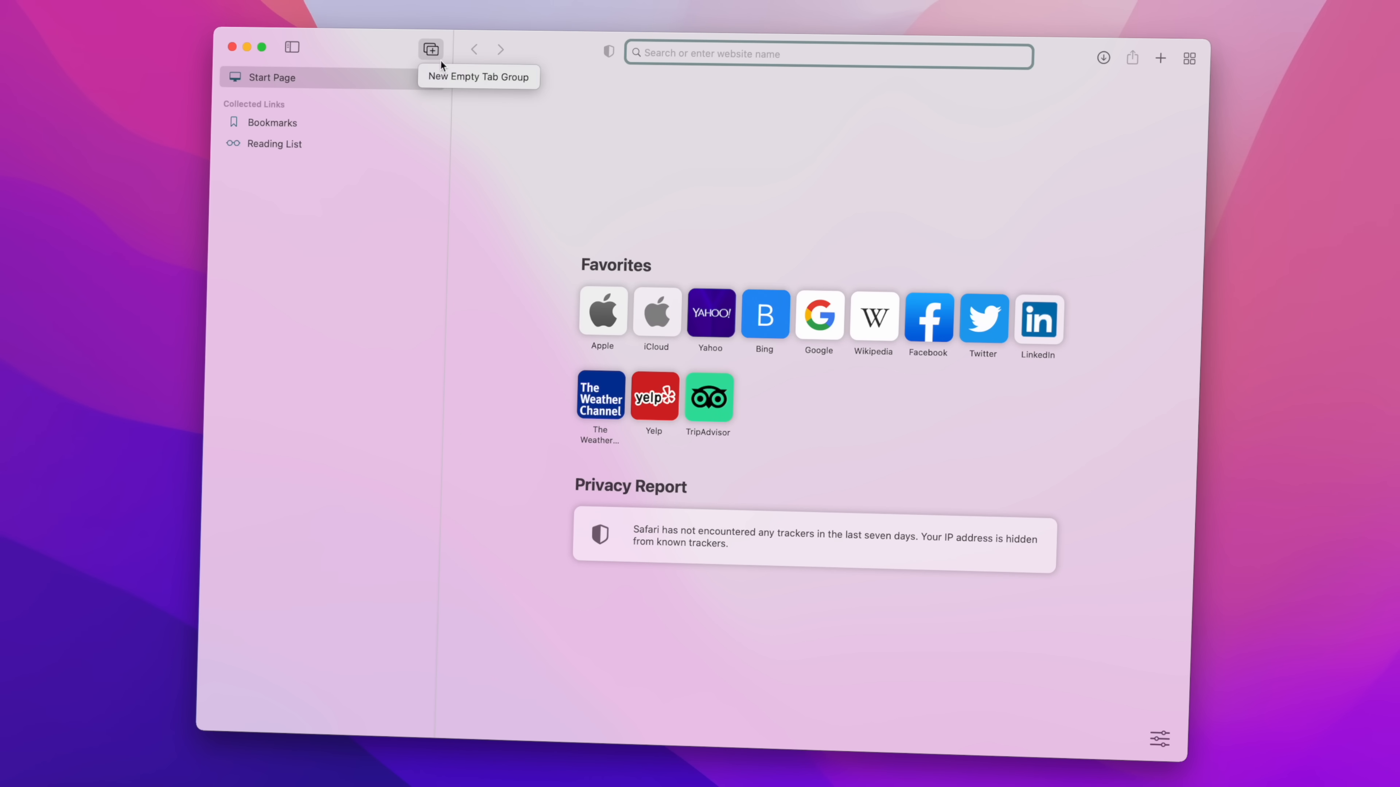
- Create Safari tab groups 'Social' and 'work' and load a tech news site in the work group
left_click(430, 49)
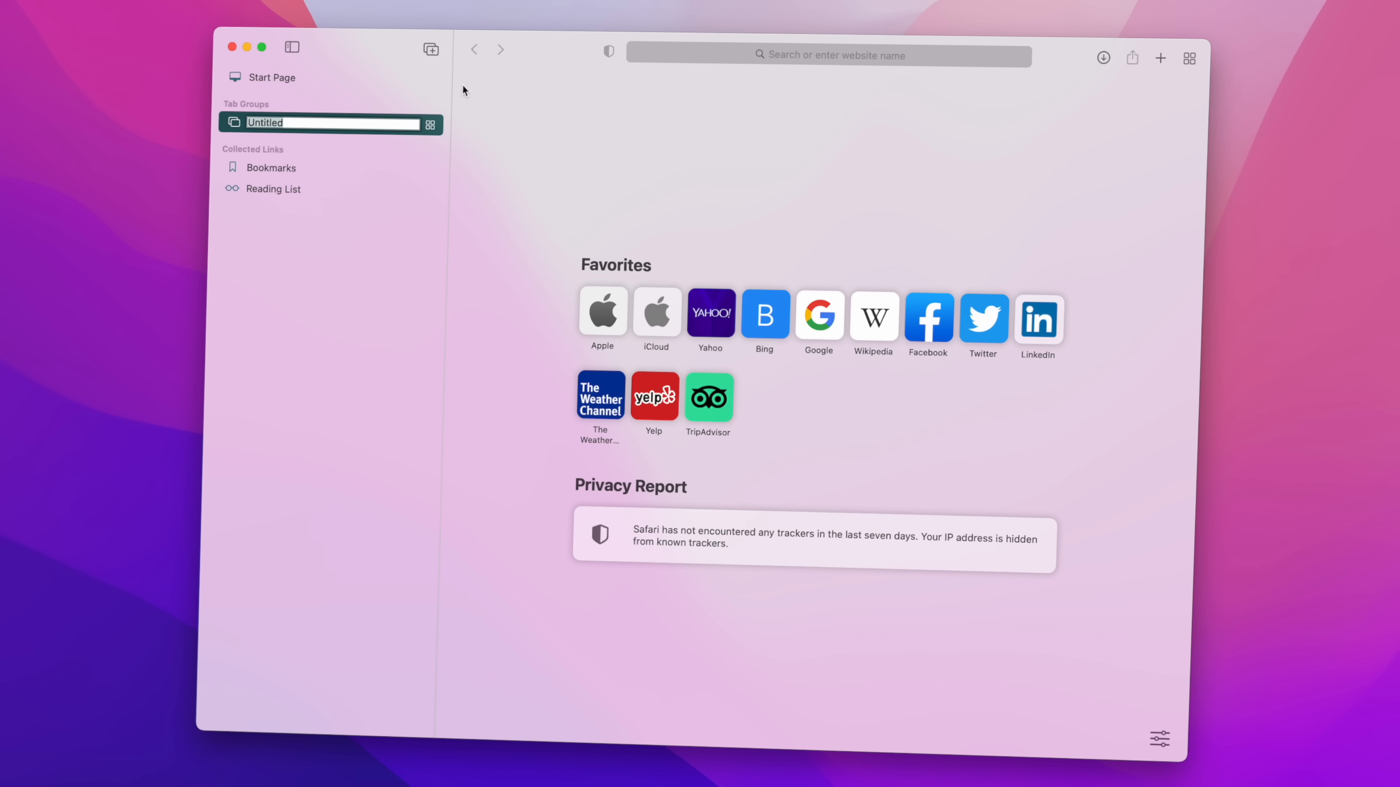
type("Social")
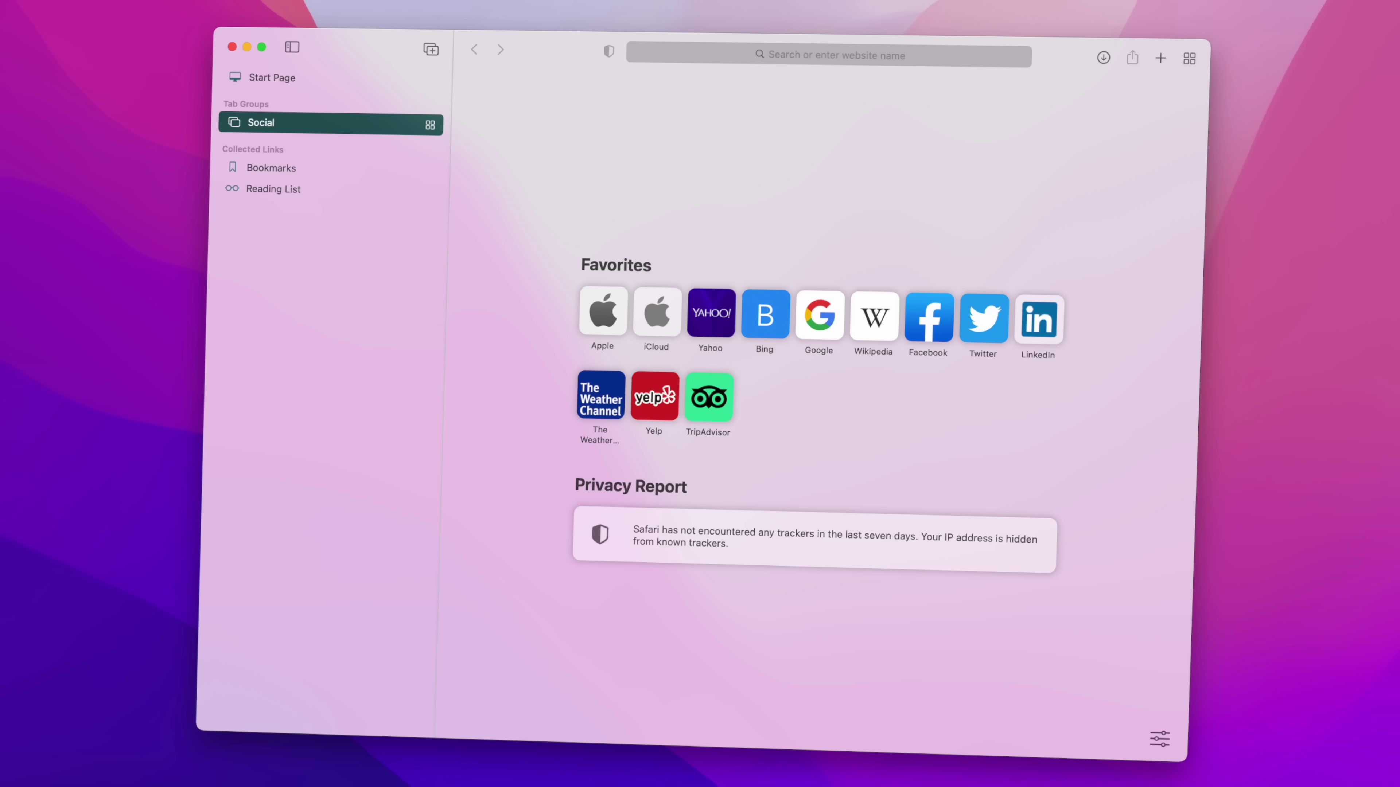
type("twit")
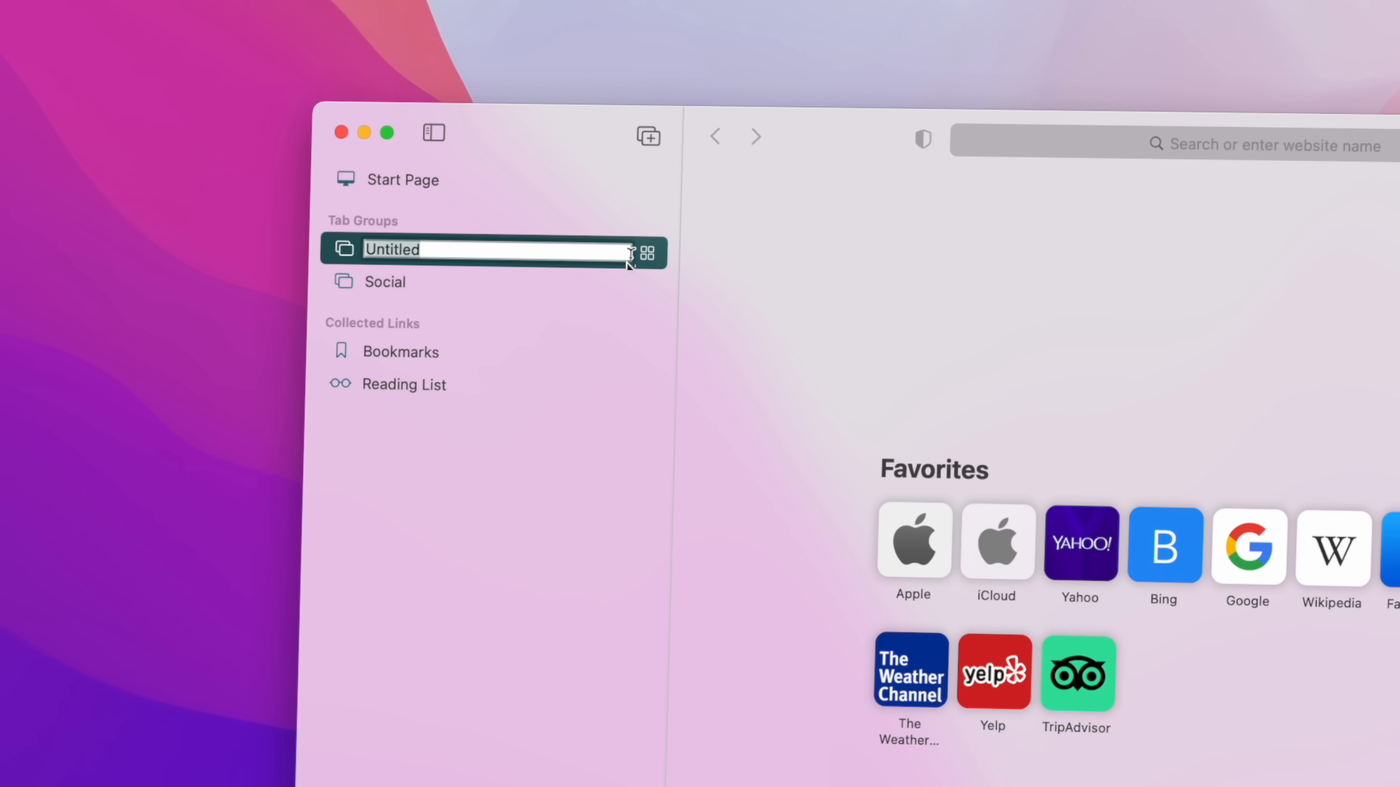
type("work")
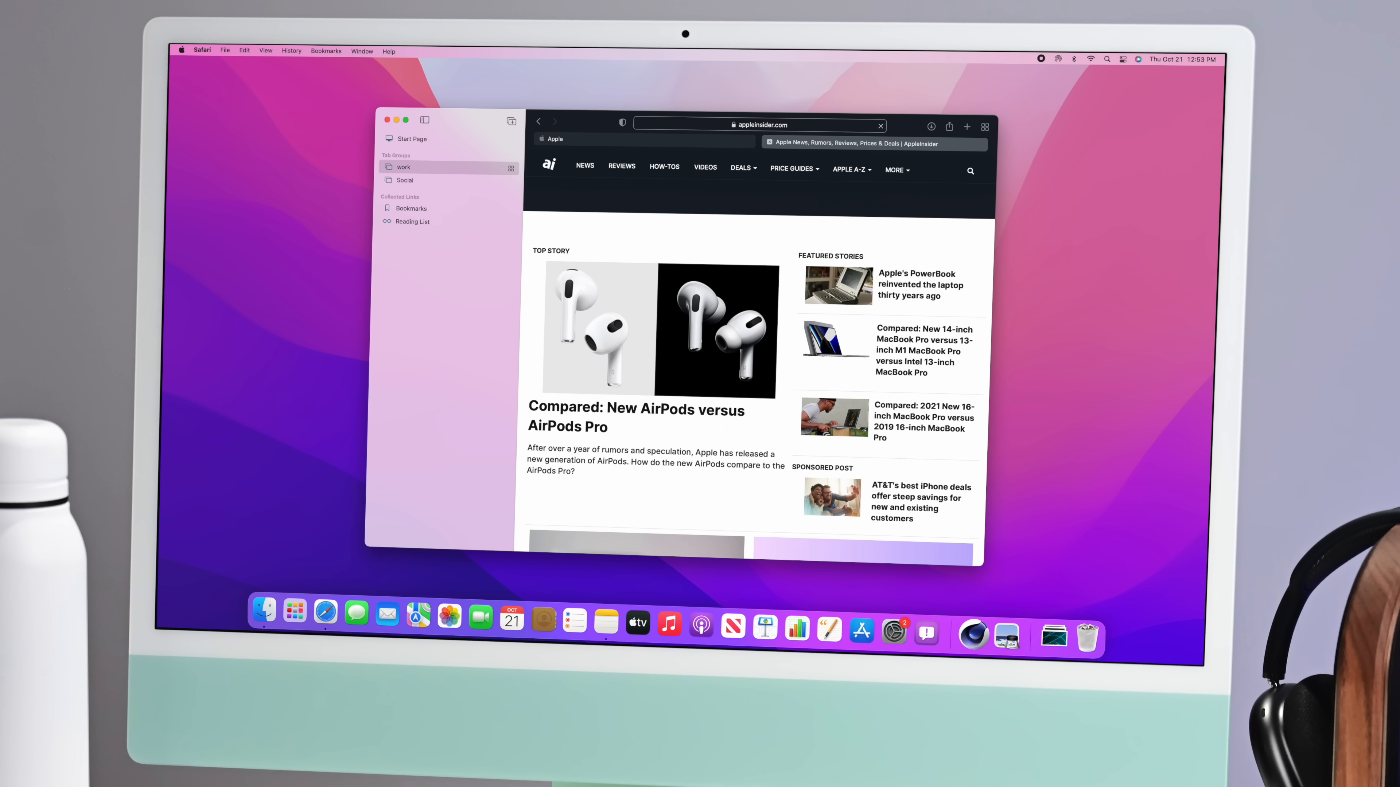
mouse_move(617, 188)
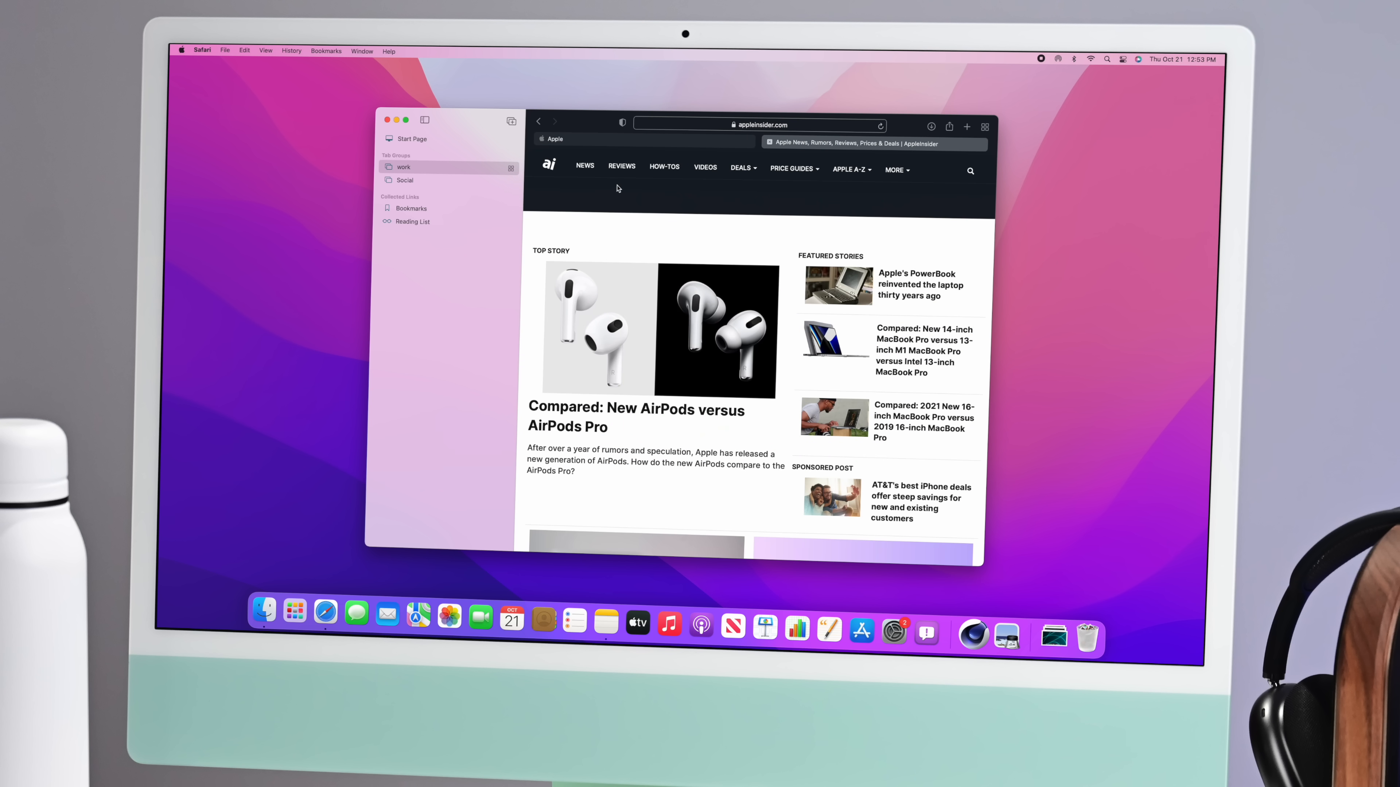
mouse_move(550, 179)
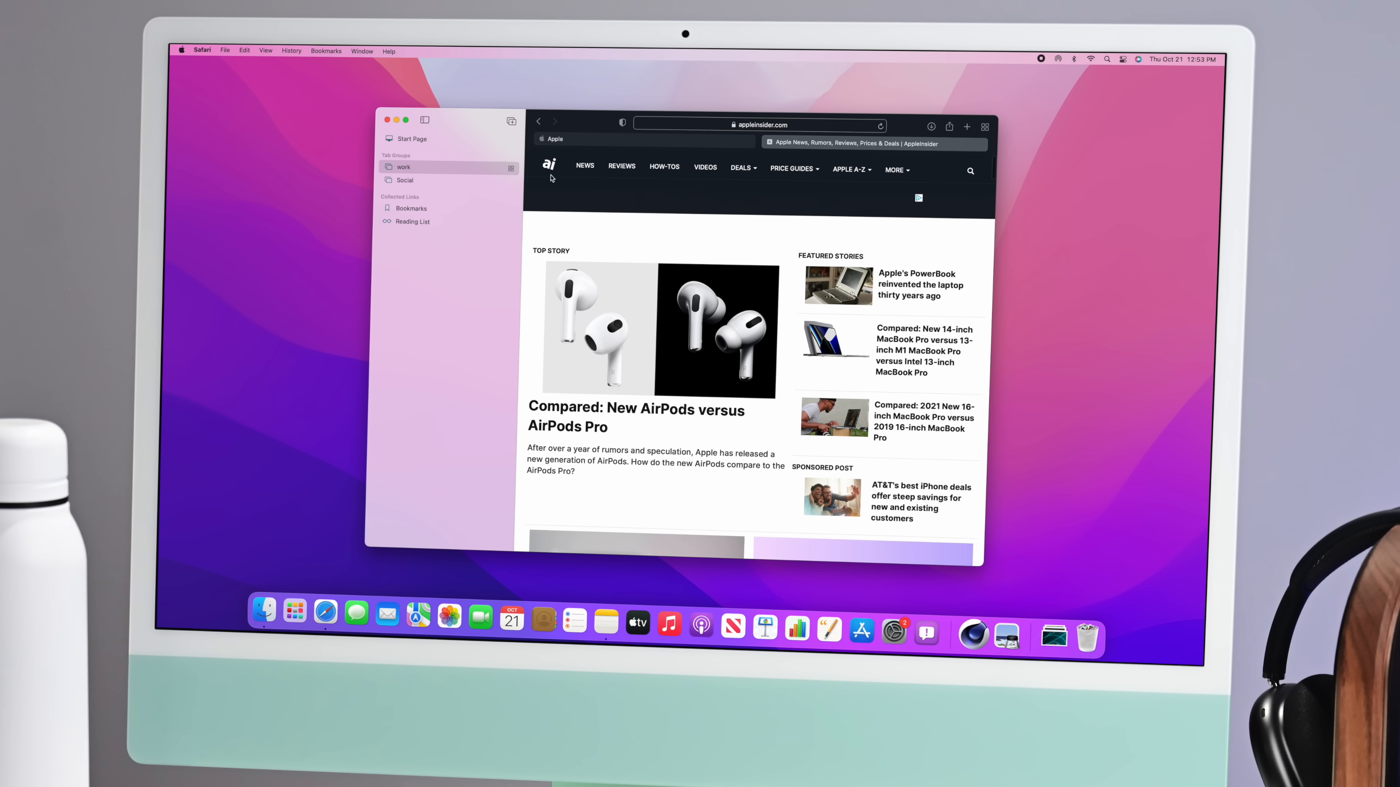
left_click(405, 181)
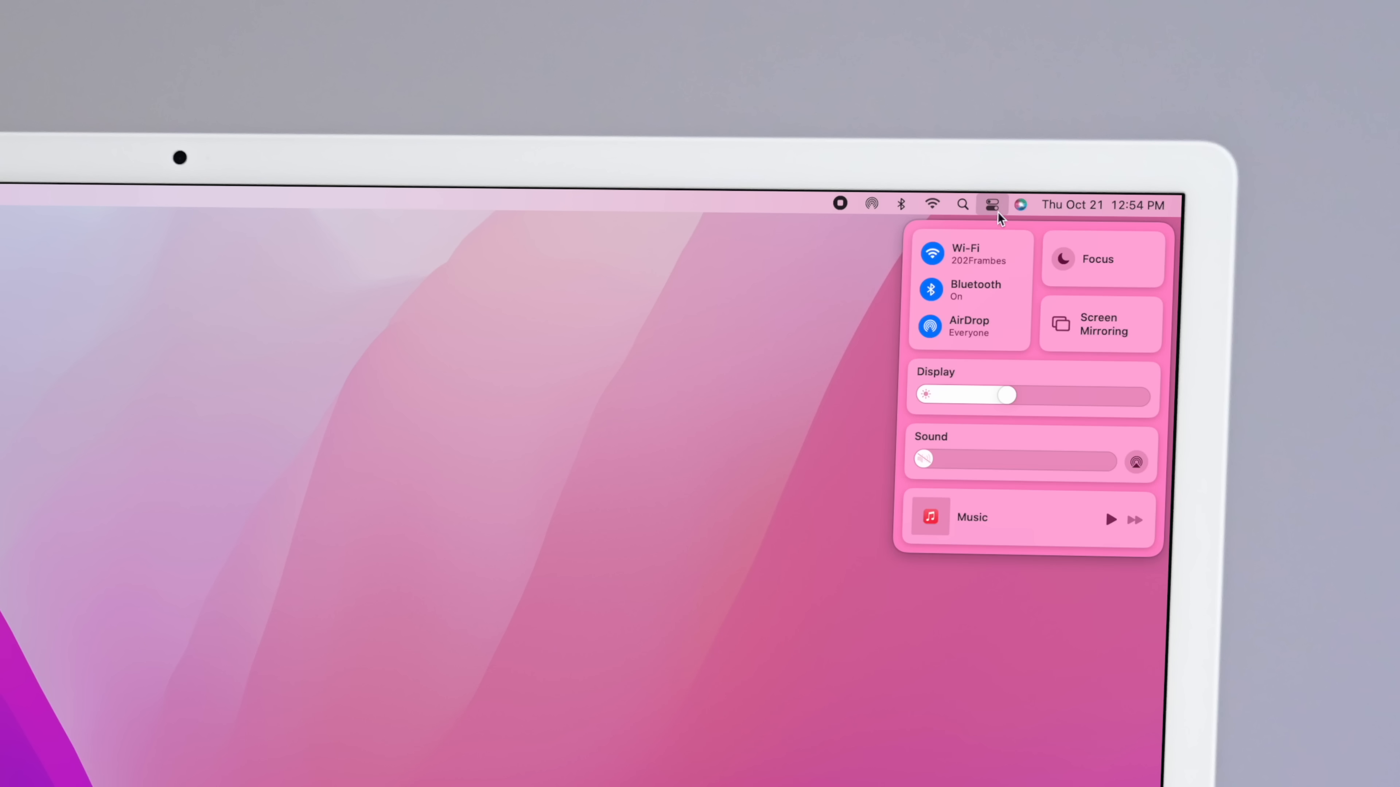
mouse_move(1127, 270)
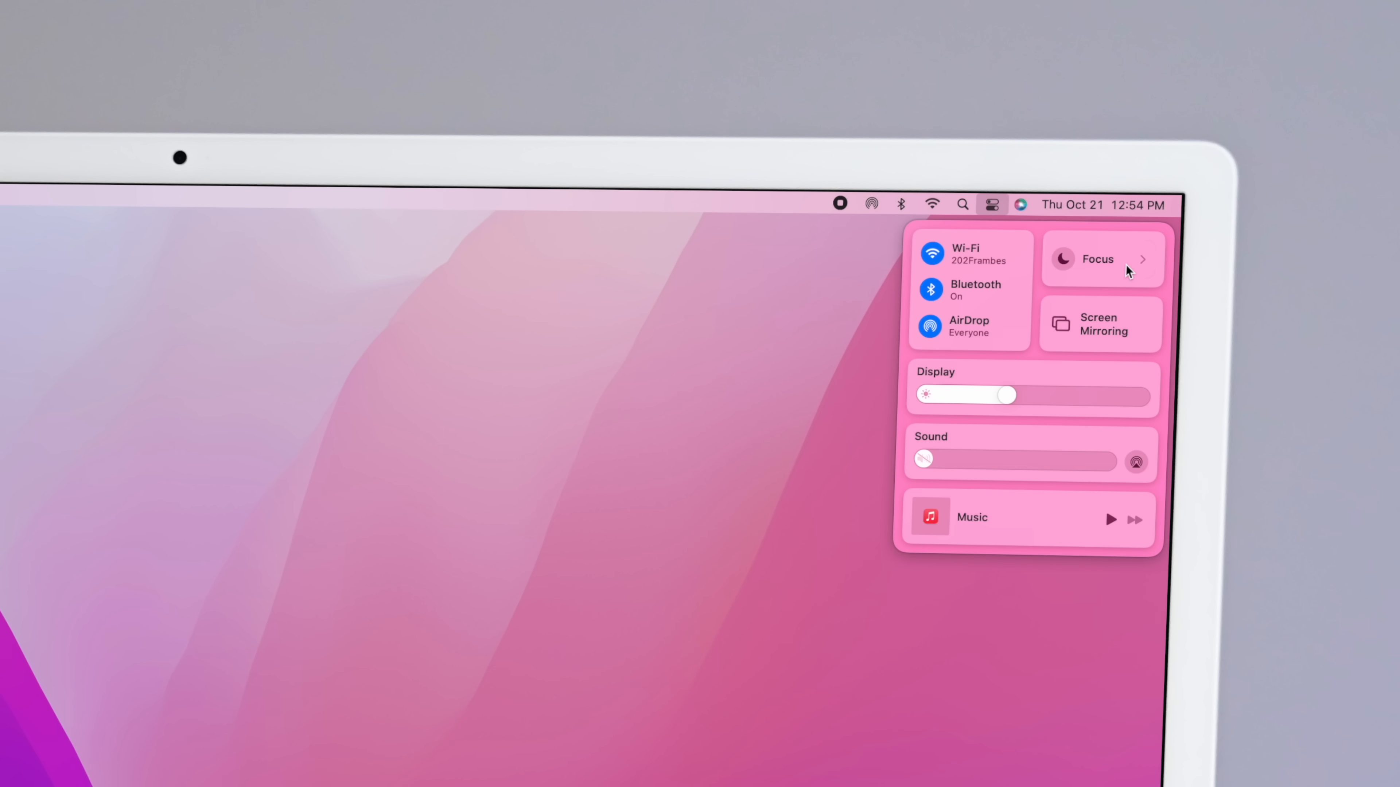
- Reach the Focus settings in Notifications & Focus and add a Gaming focus
left_click(1100, 259)
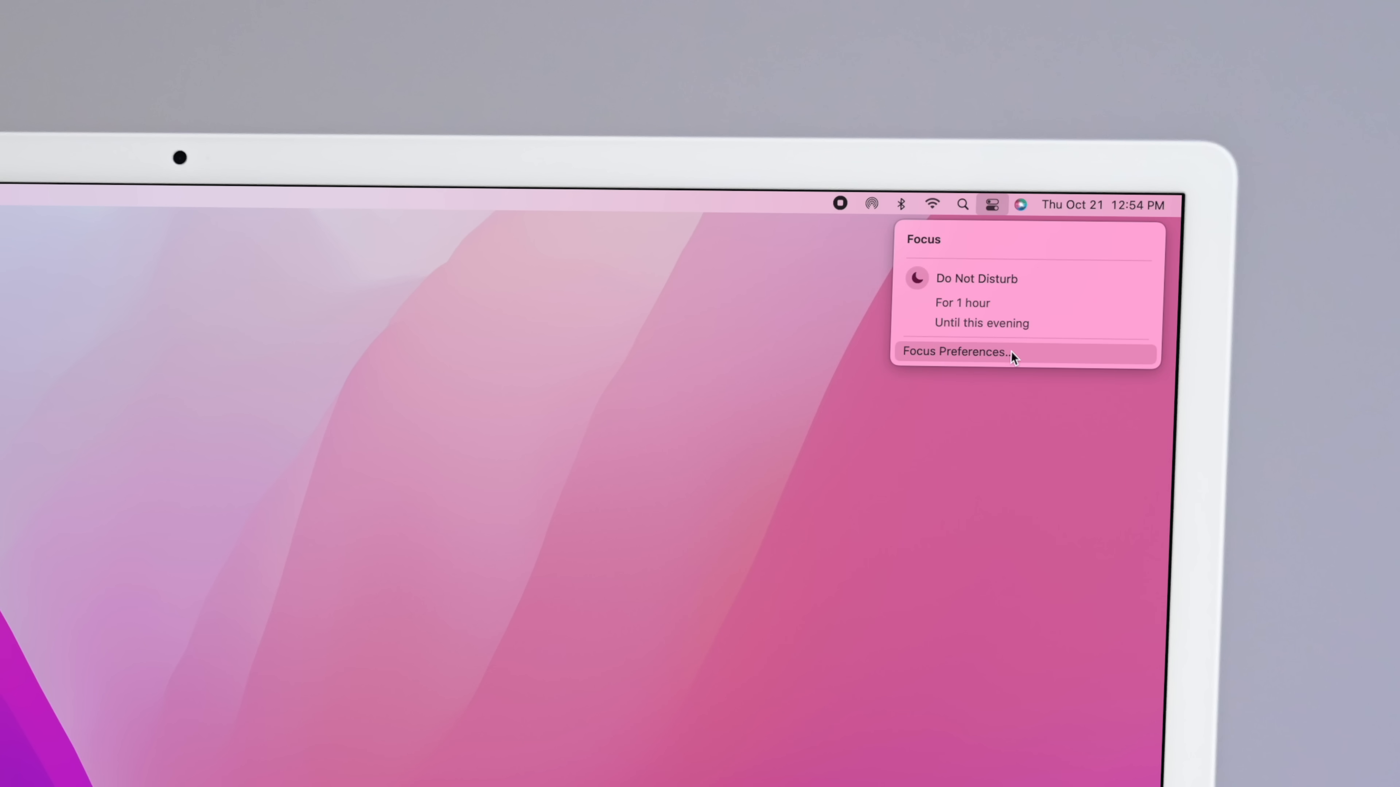
left_click(954, 351)
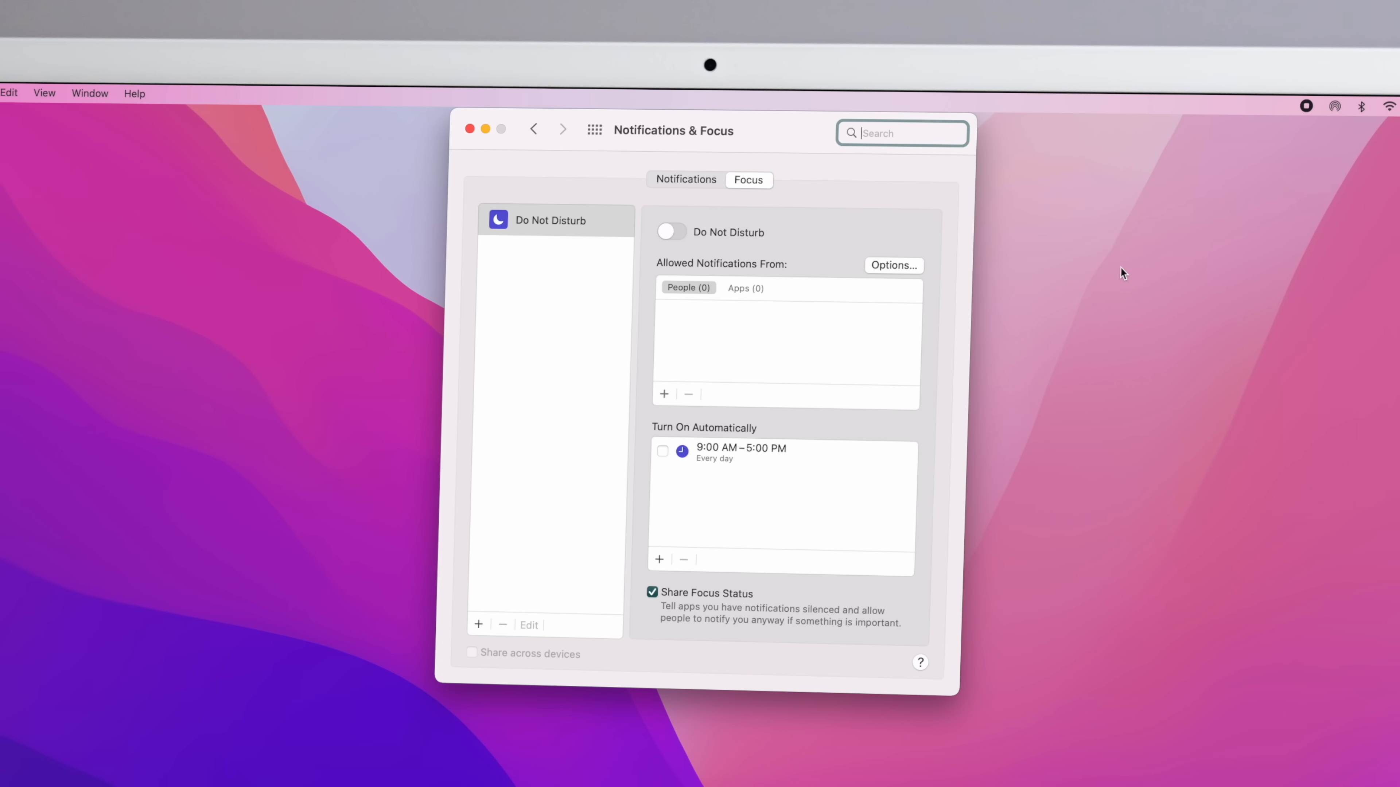
mouse_move(682, 253)
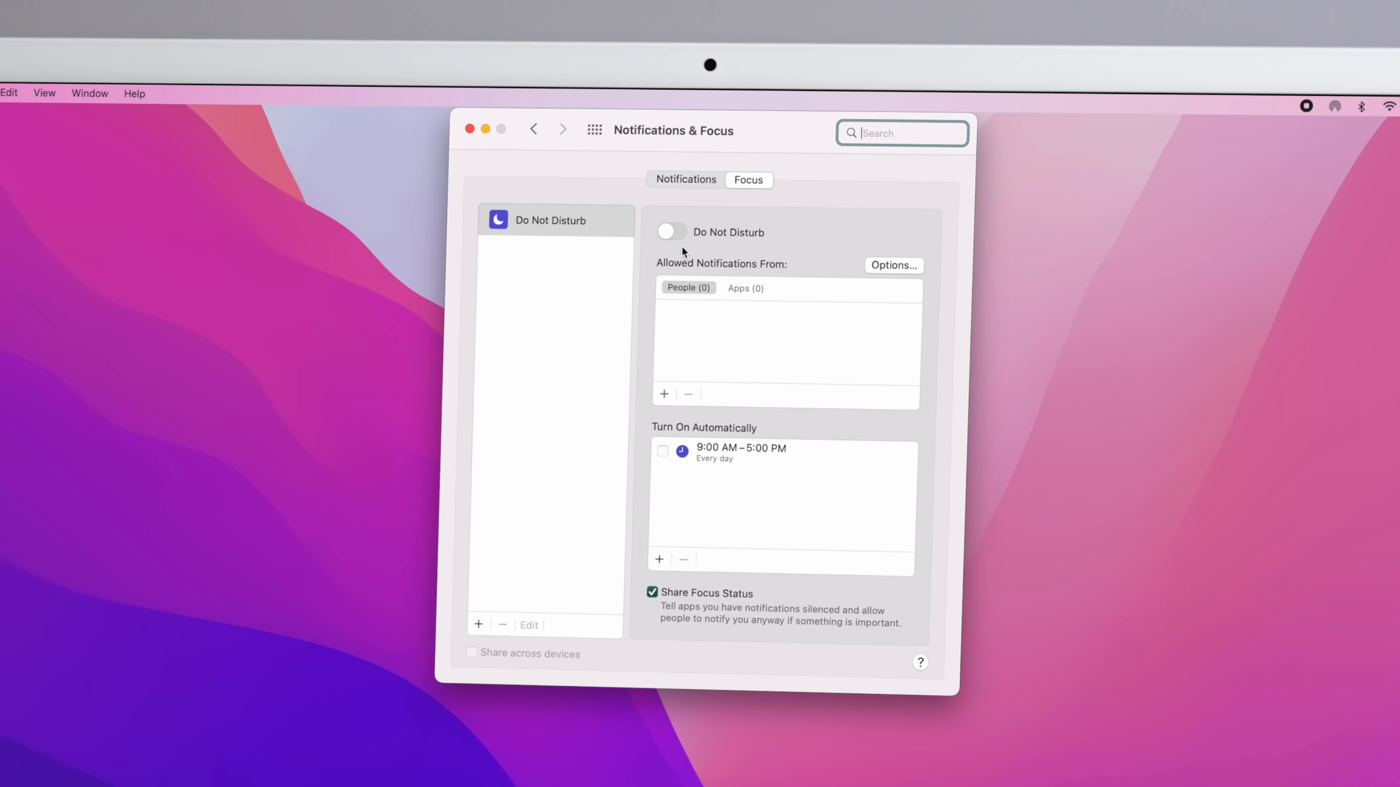
mouse_move(486, 604)
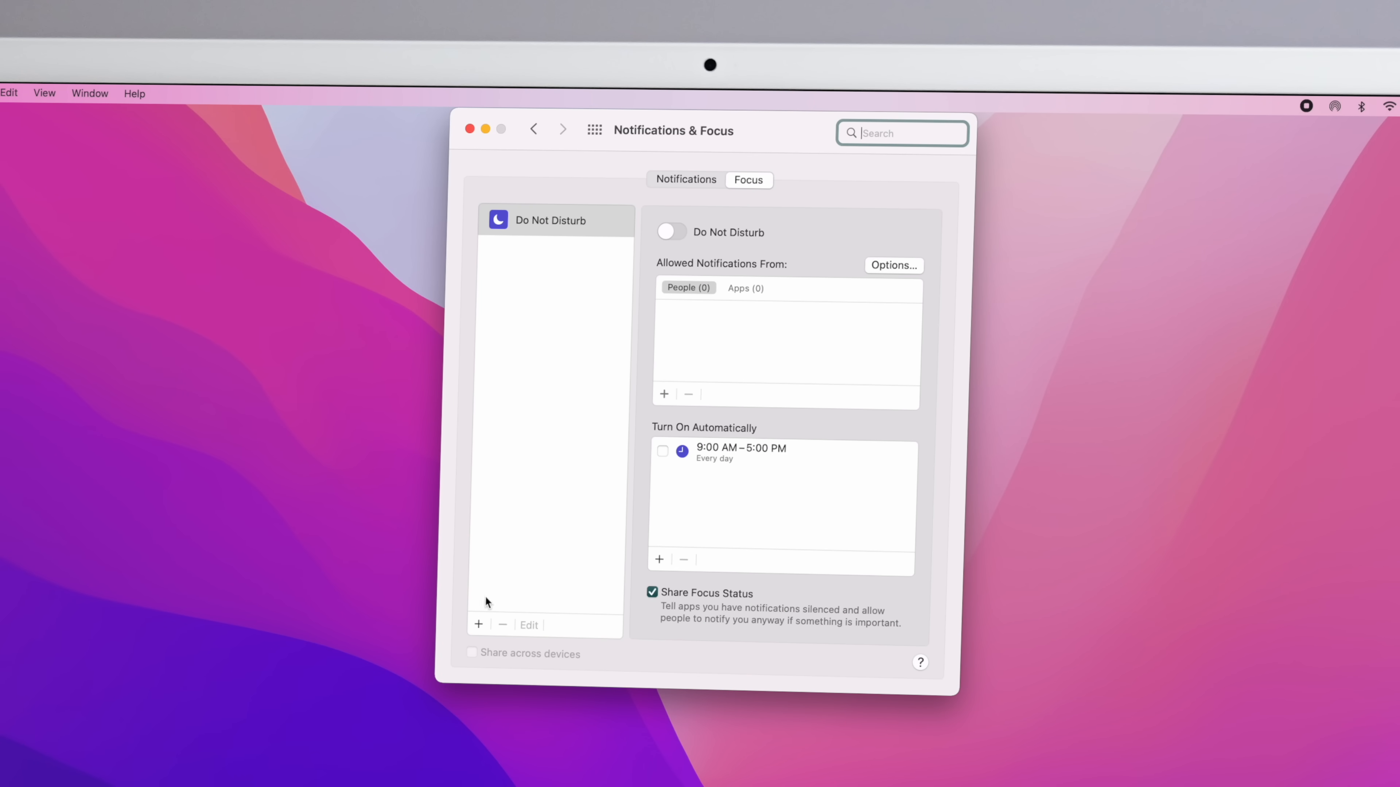
left_click(479, 624)
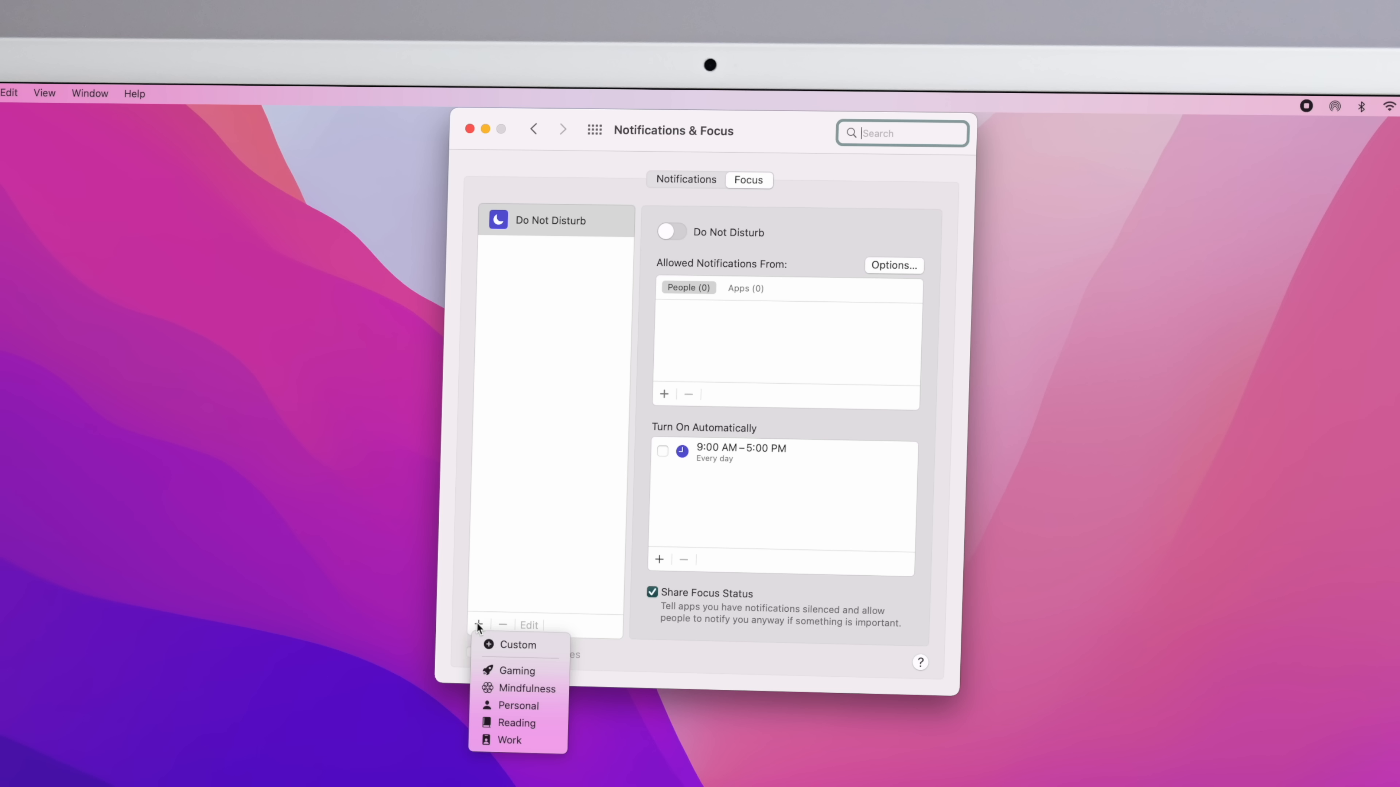
mouse_move(518, 644)
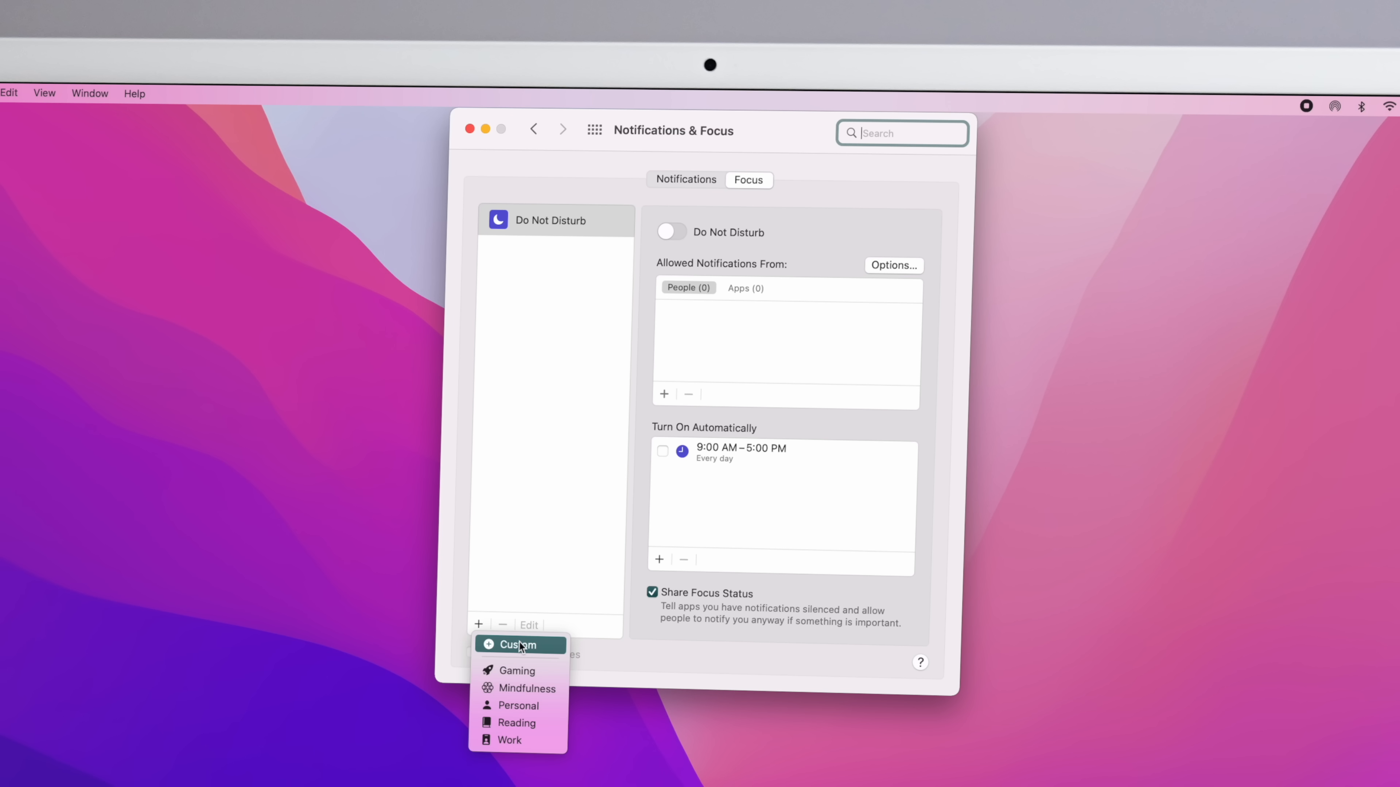
mouse_move(525, 688)
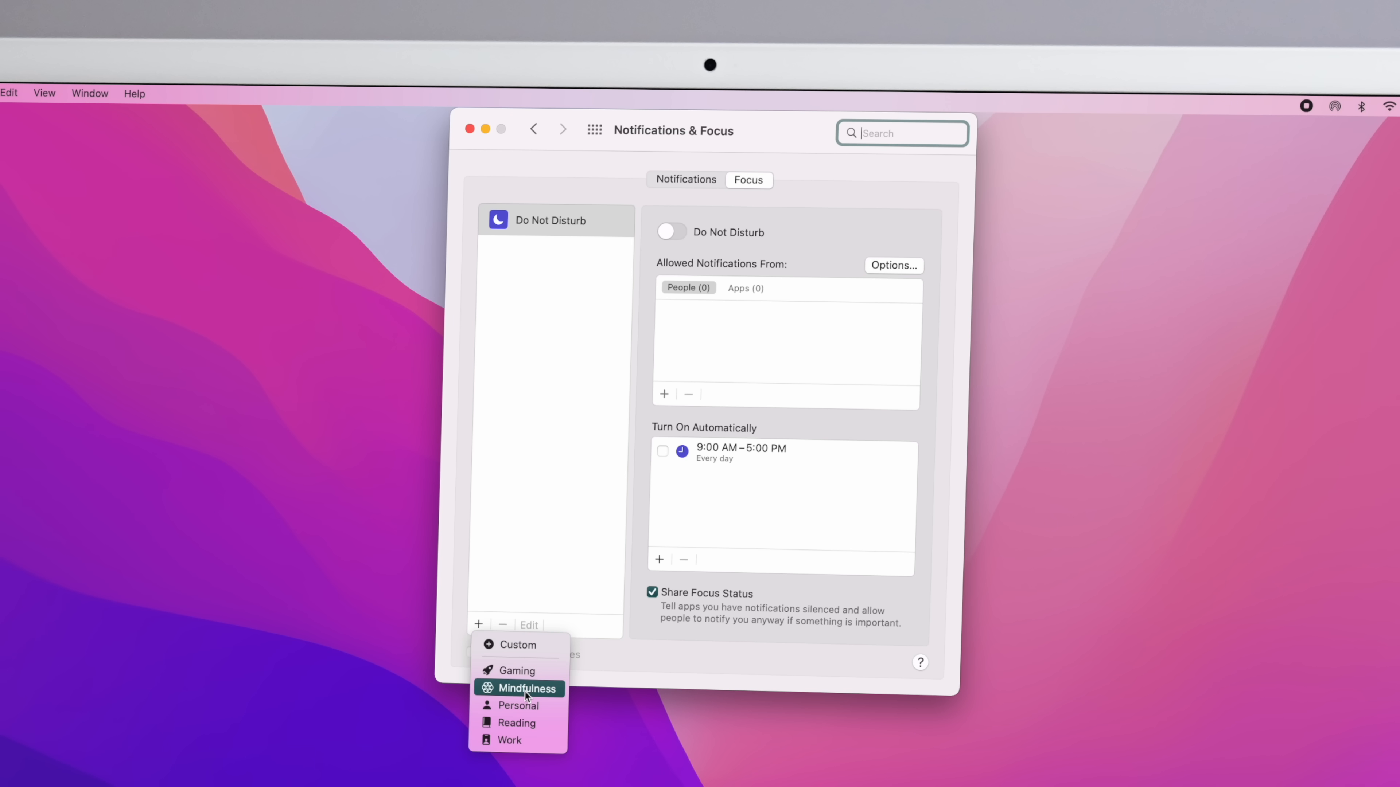
mouse_move(517, 723)
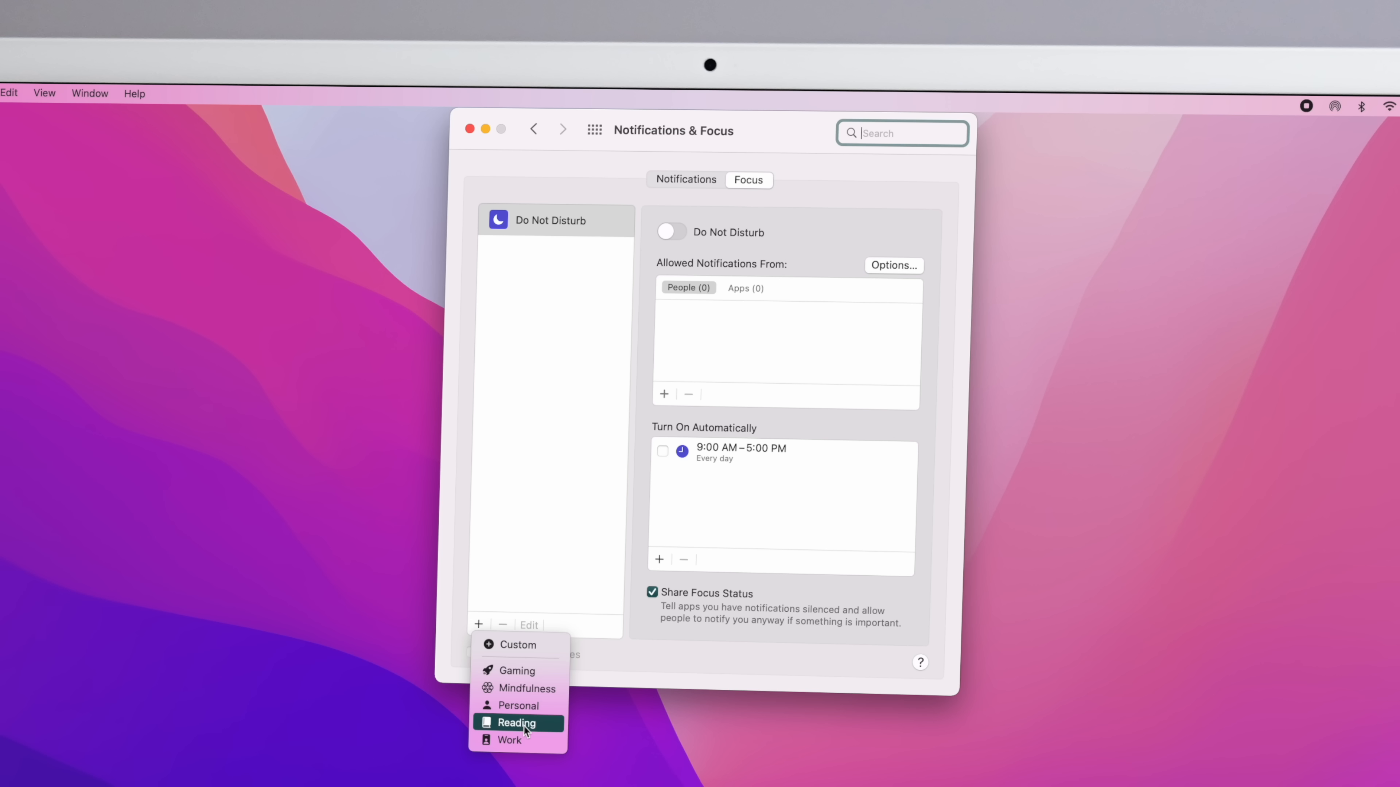
mouse_move(517, 705)
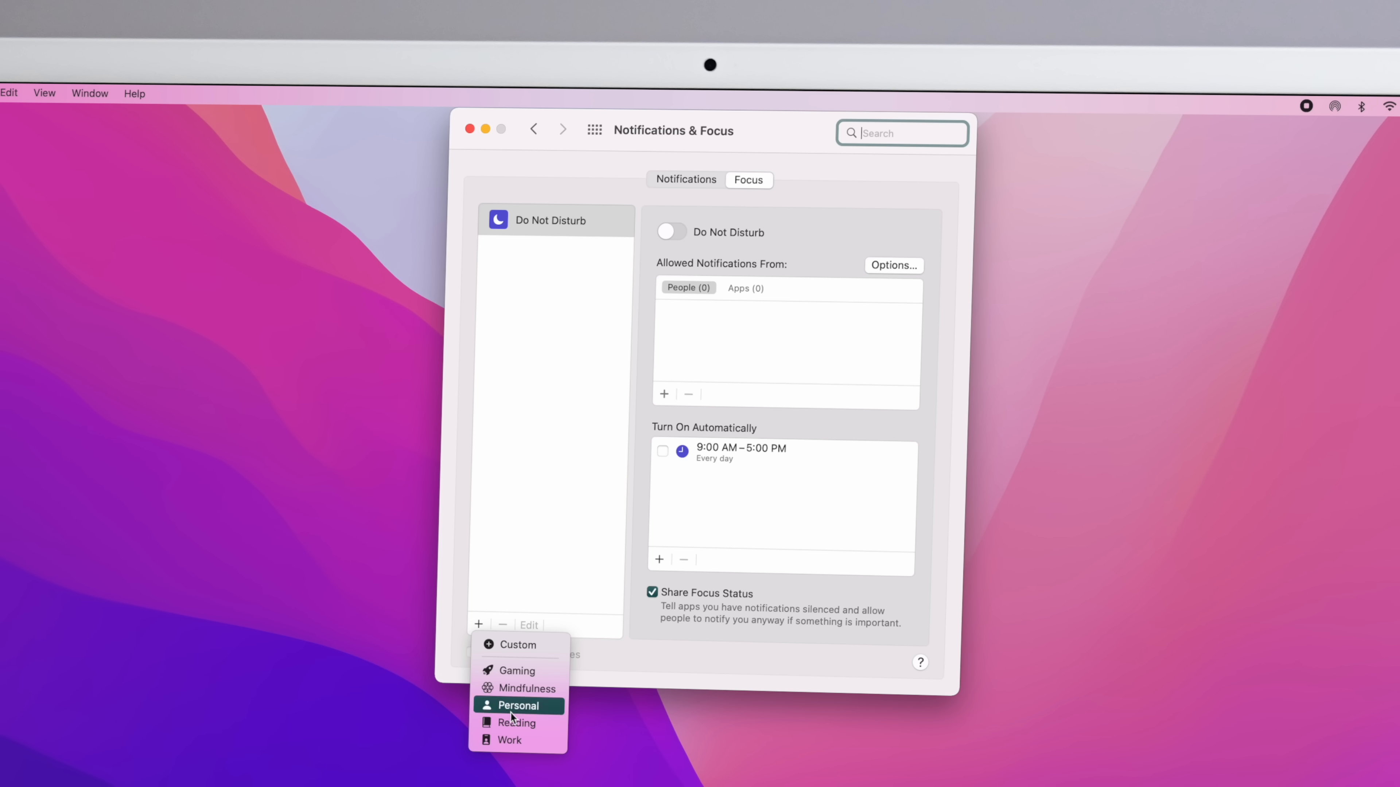
mouse_move(522, 688)
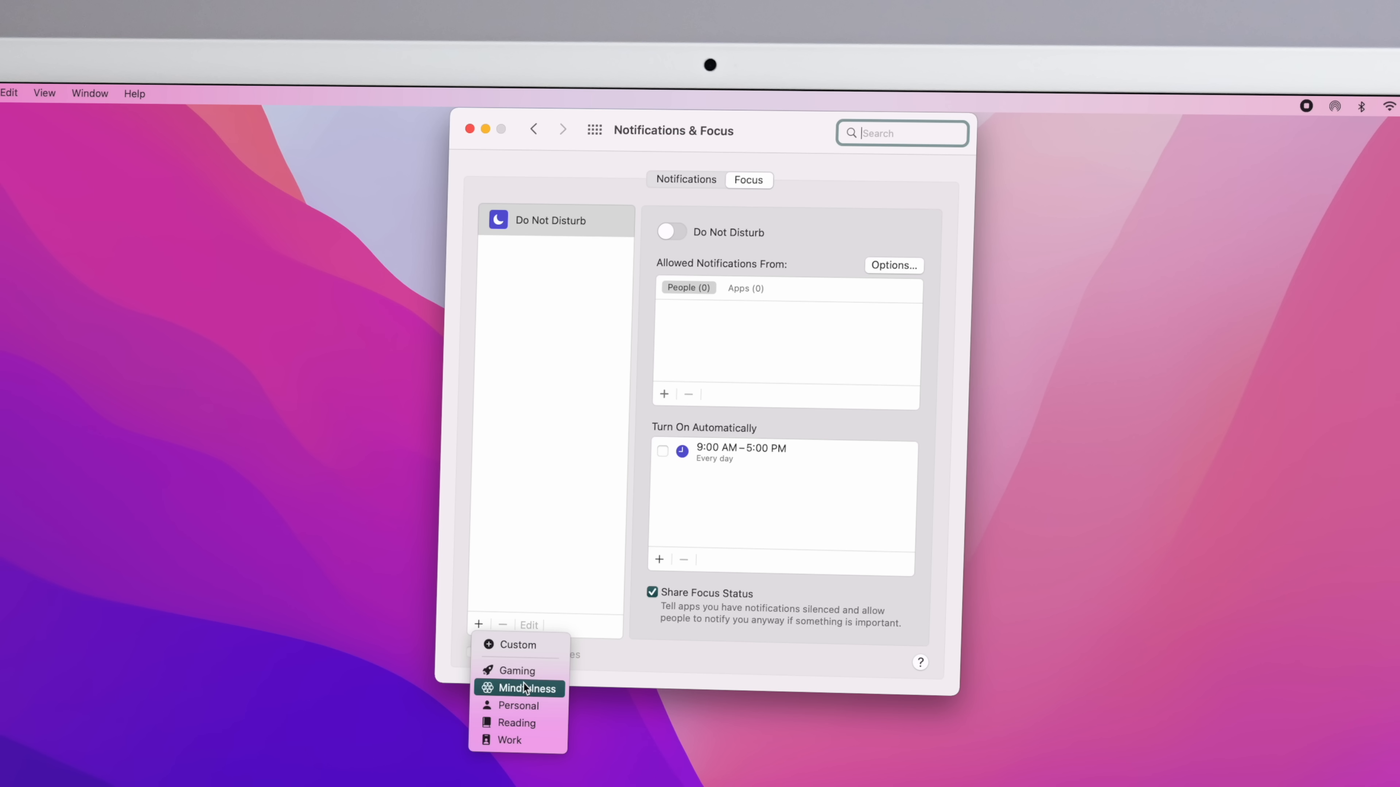
left_click(516, 671)
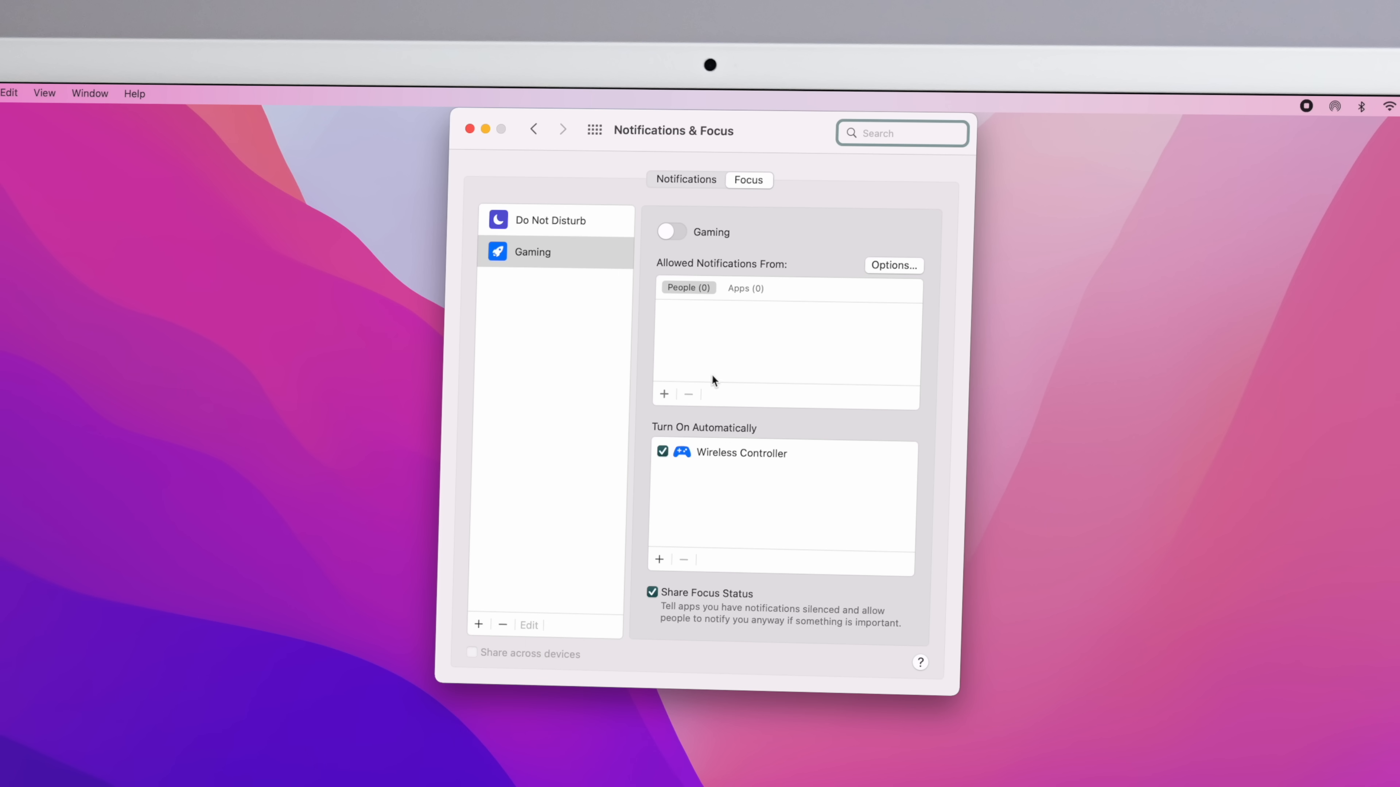
mouse_move(810, 333)
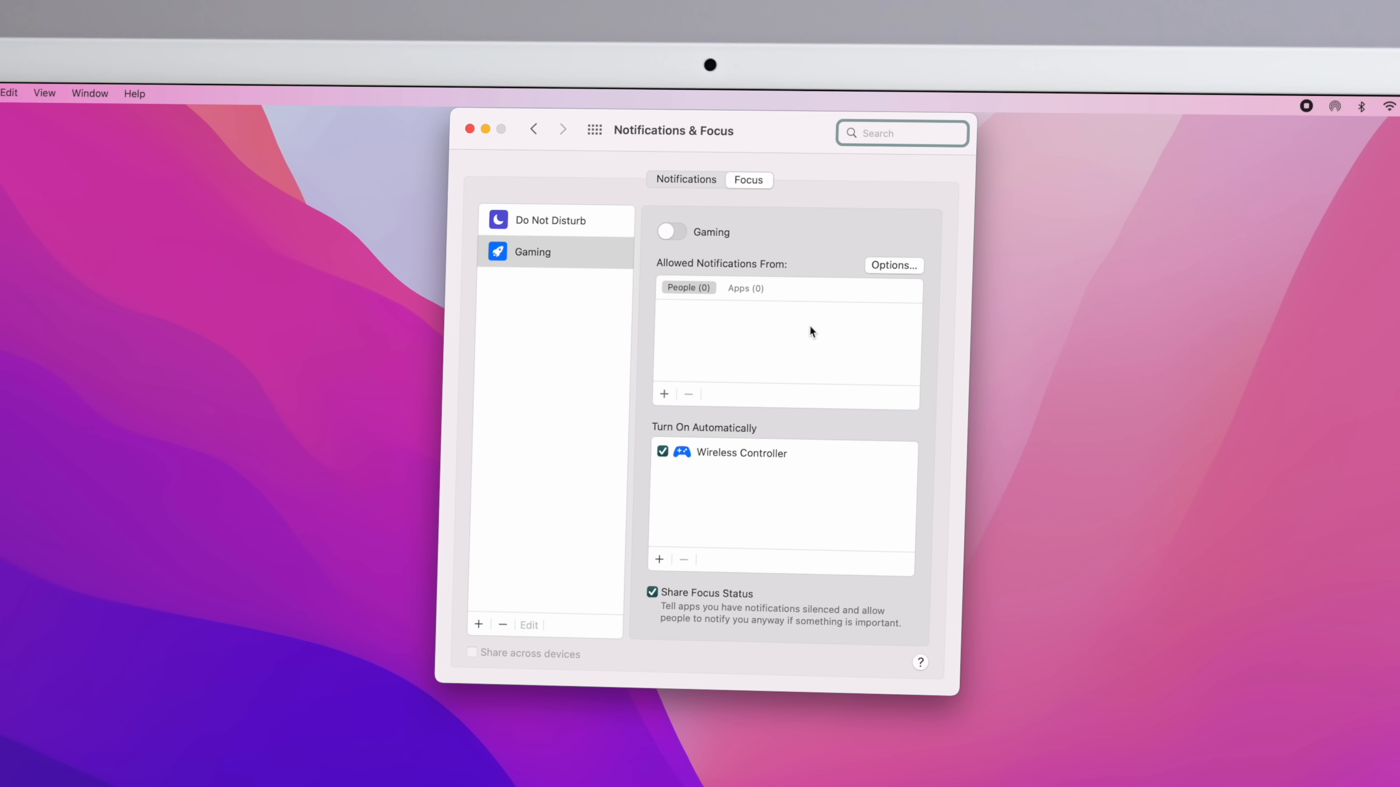
mouse_move(680, 442)
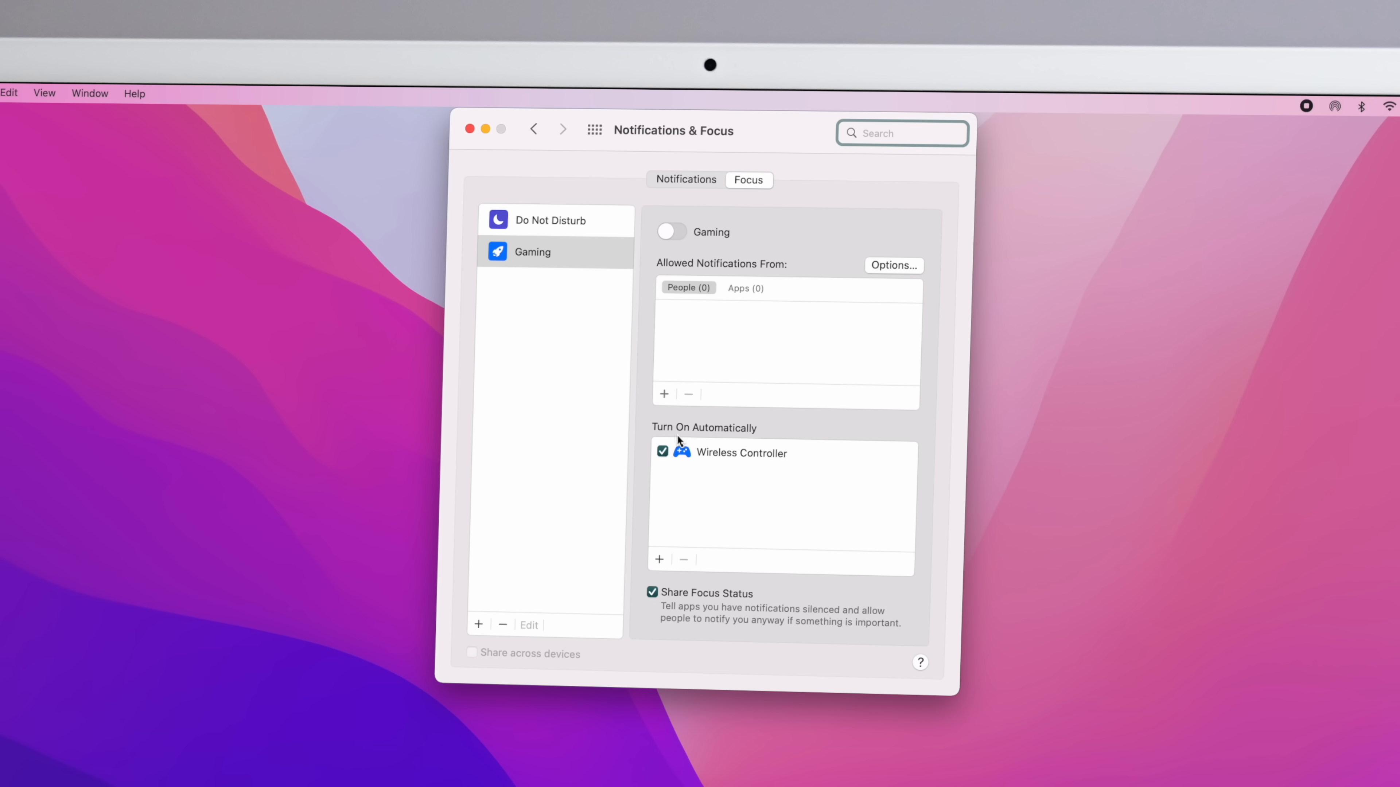
- Add Work and Personal focus modes to the focus list
left_click(478, 624)
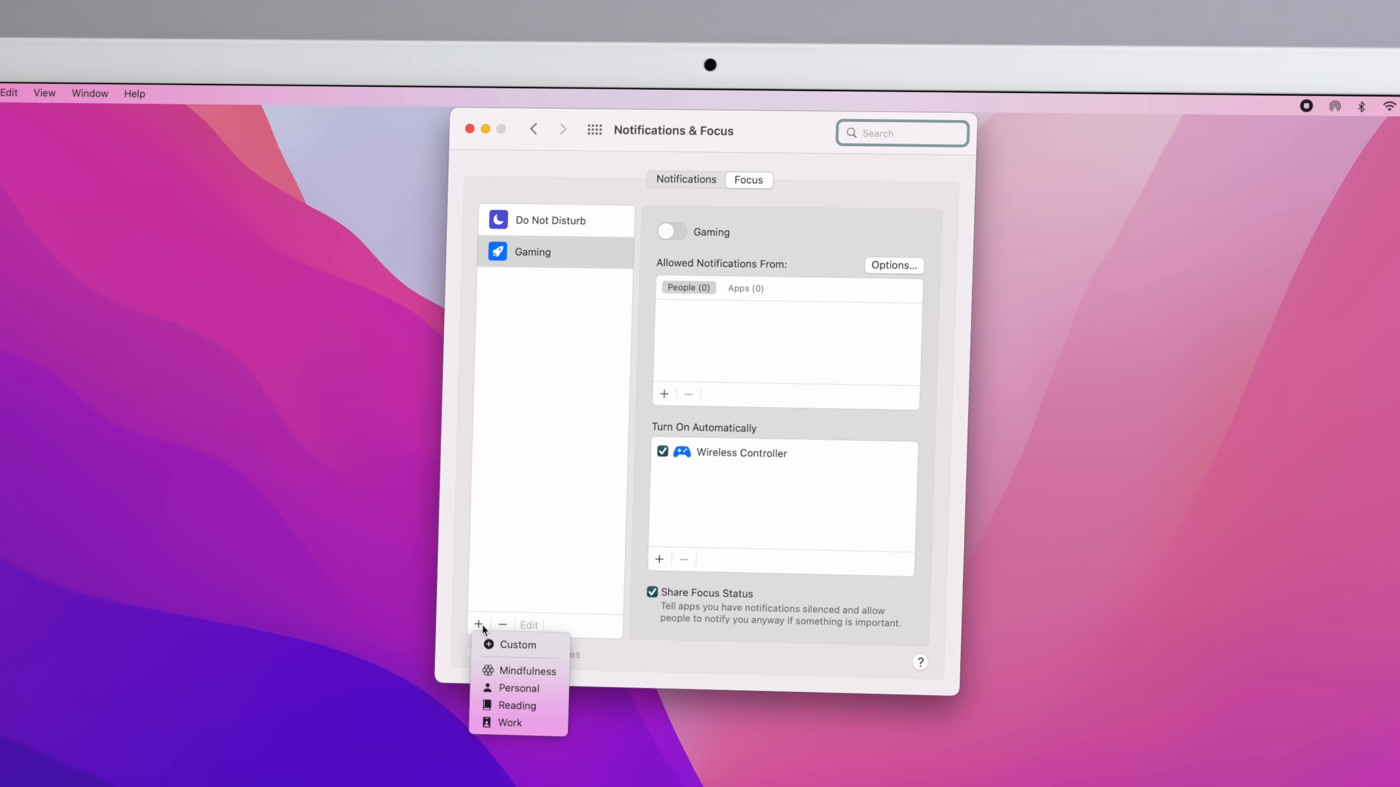
left_click(509, 723)
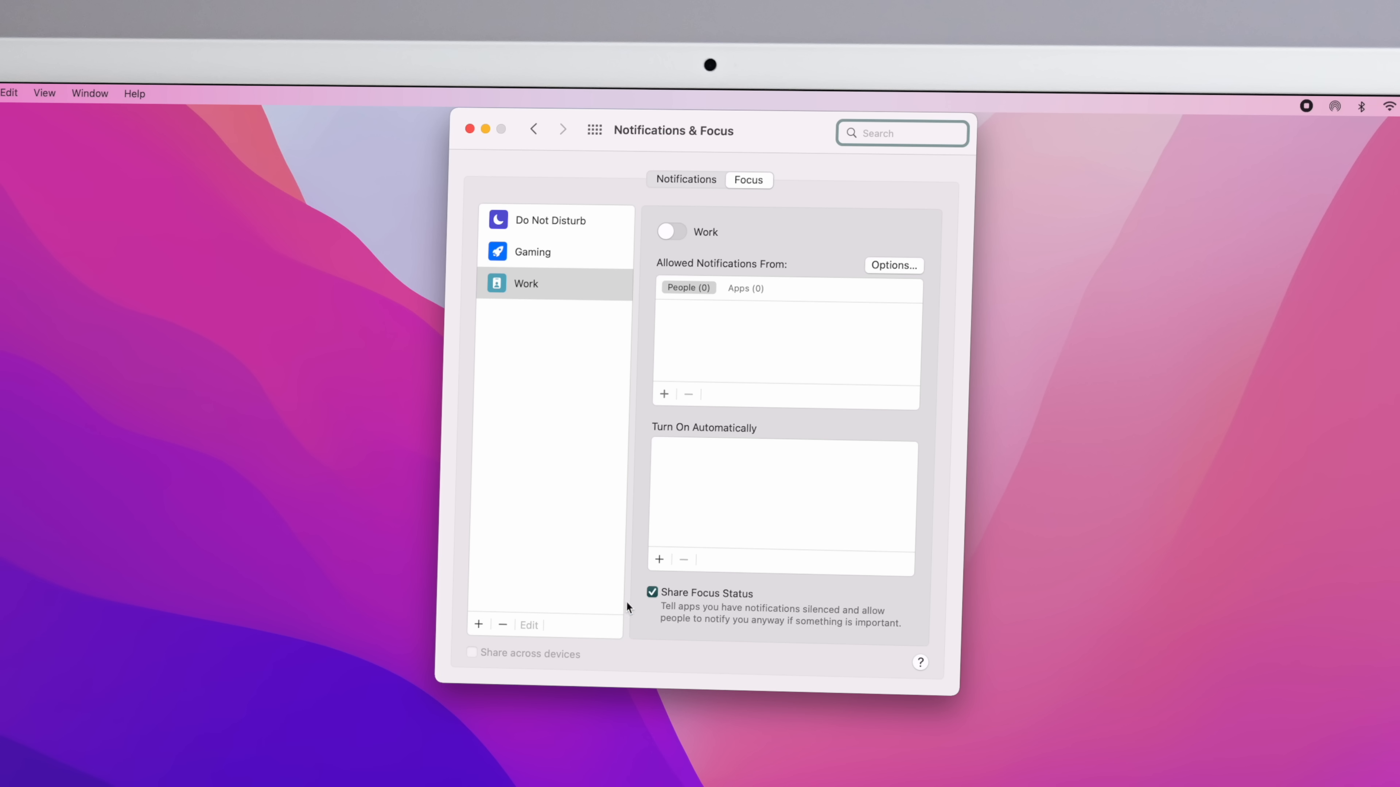
mouse_move(751, 401)
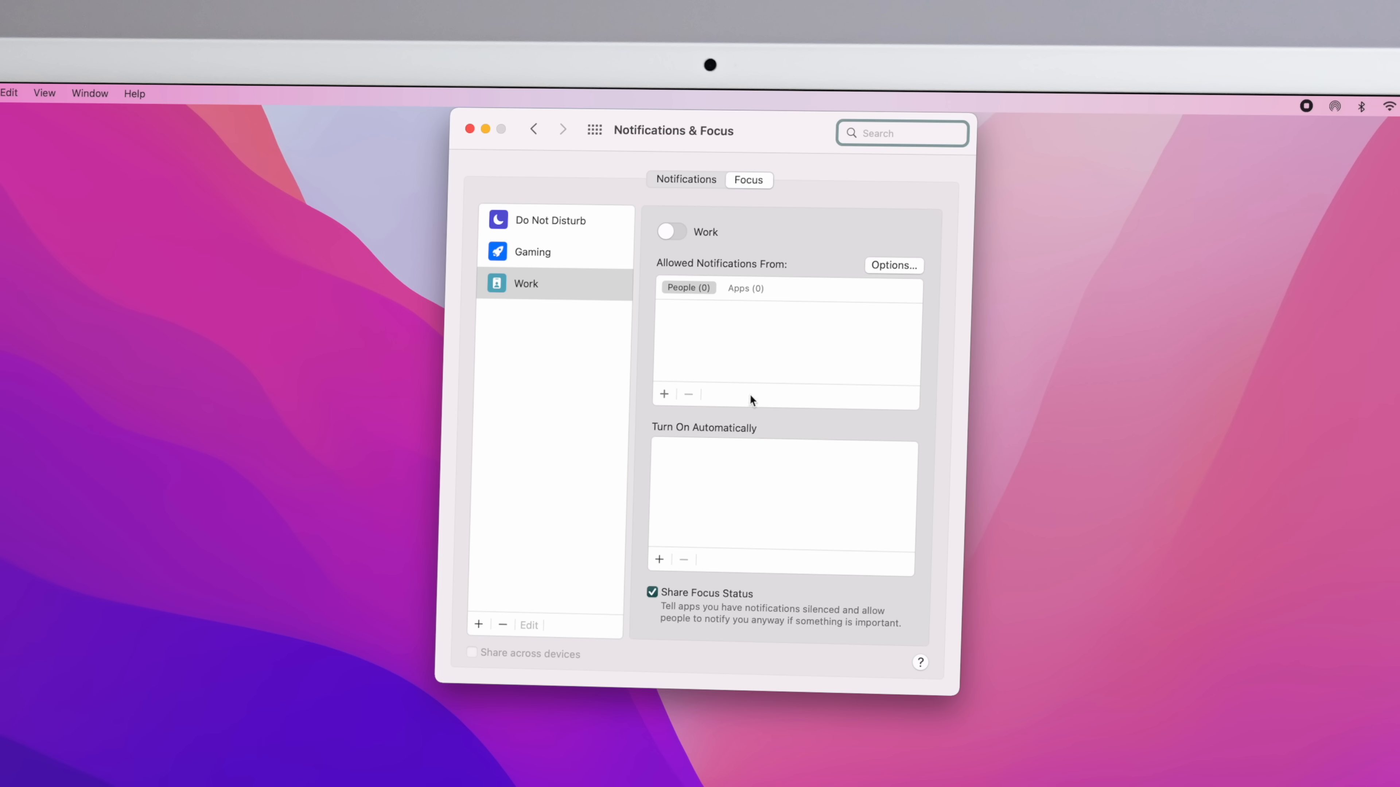
mouse_move(766, 524)
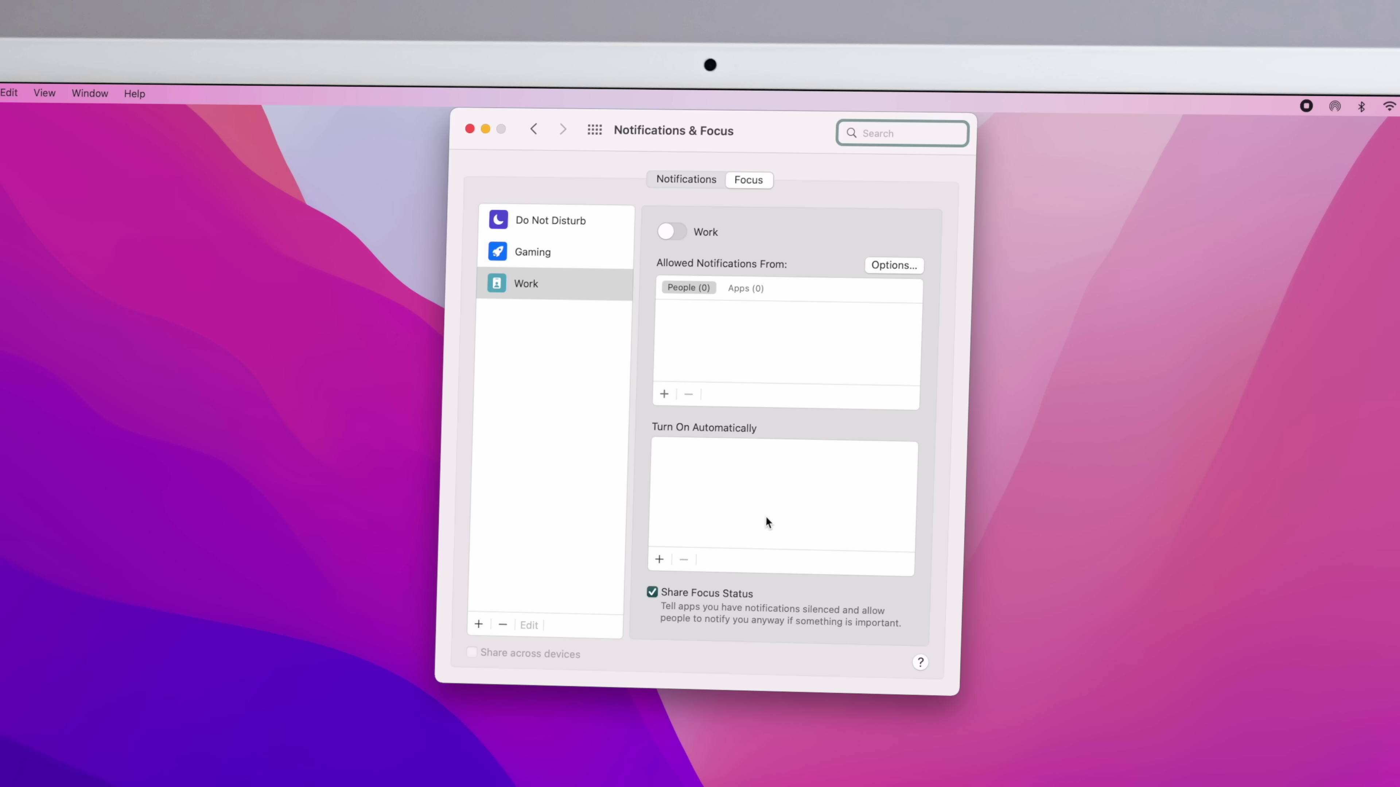
left_click(478, 624)
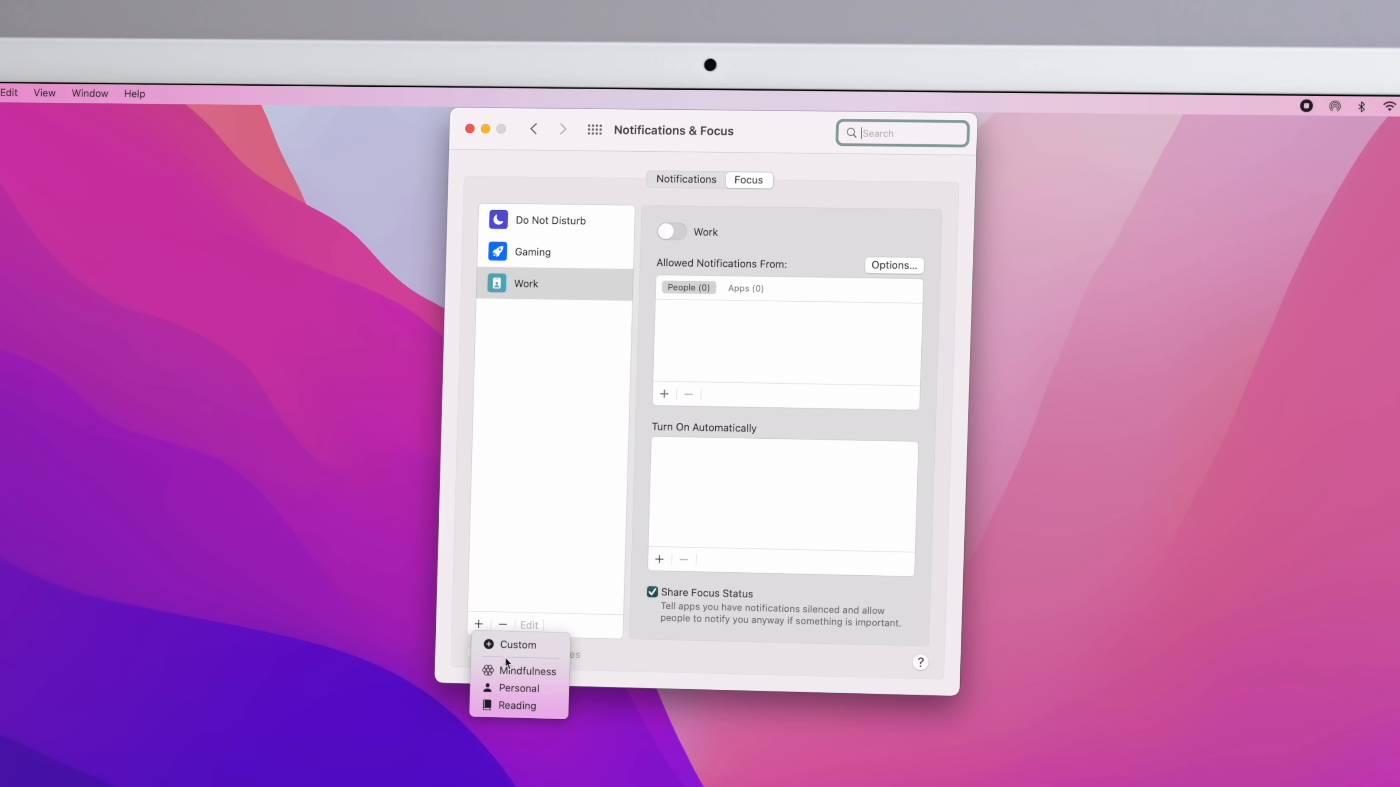
left_click(518, 688)
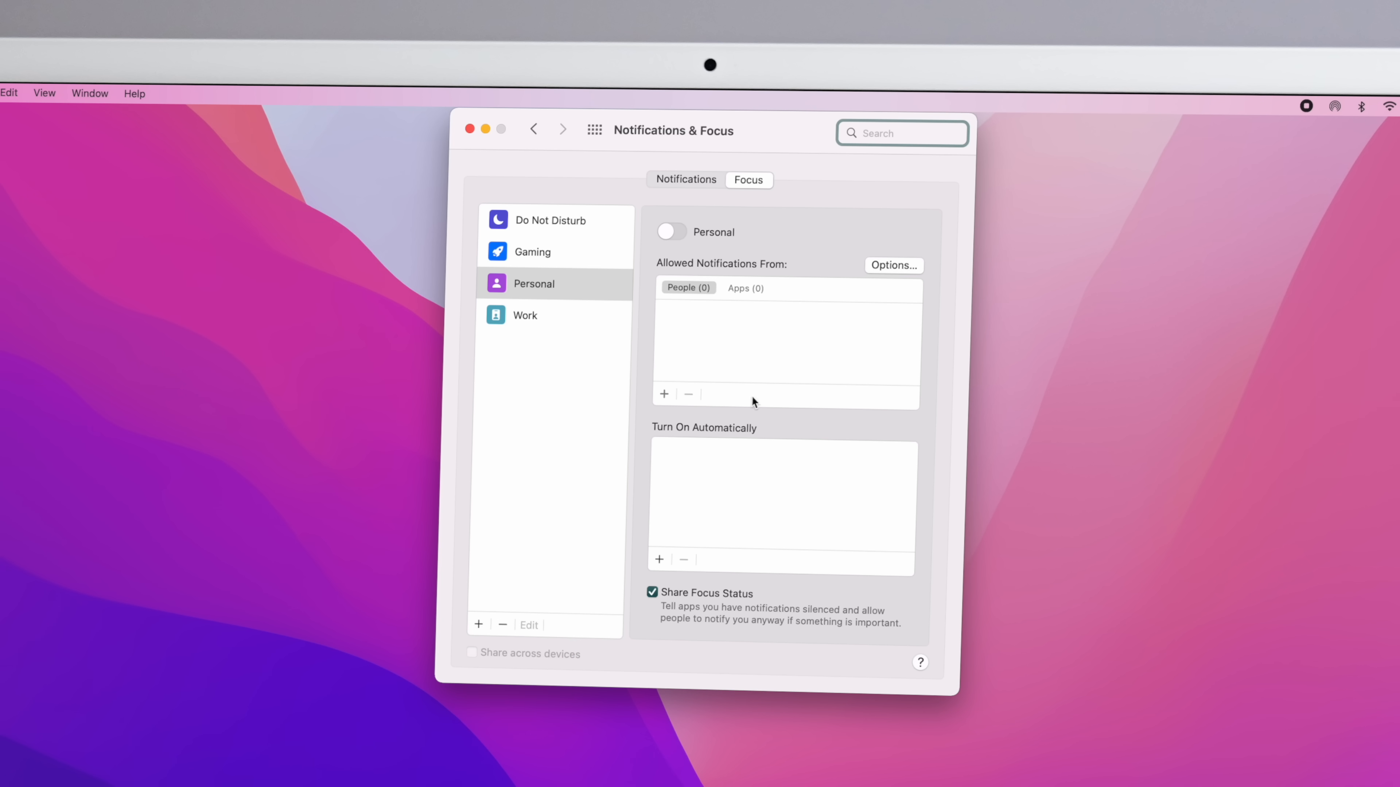
mouse_move(771, 375)
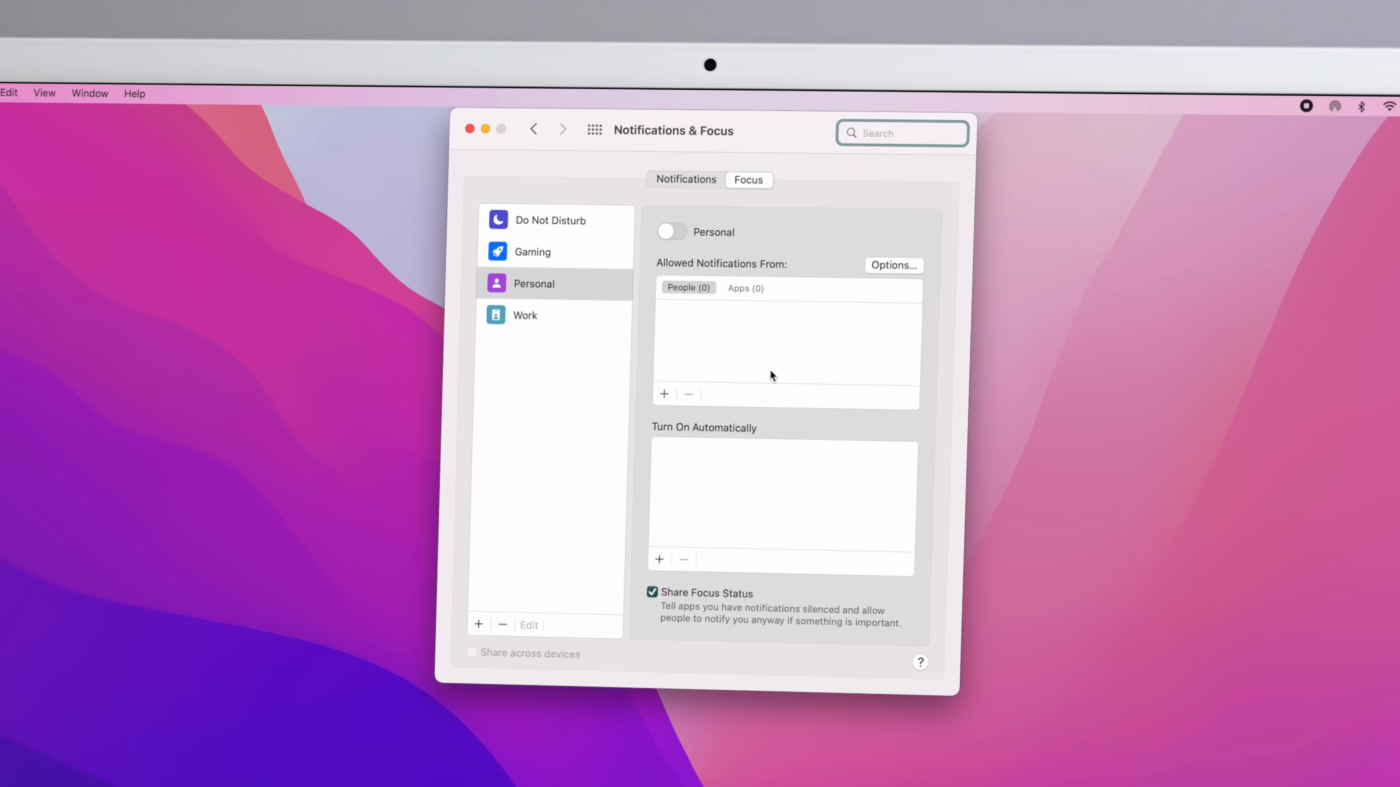
mouse_move(771, 385)
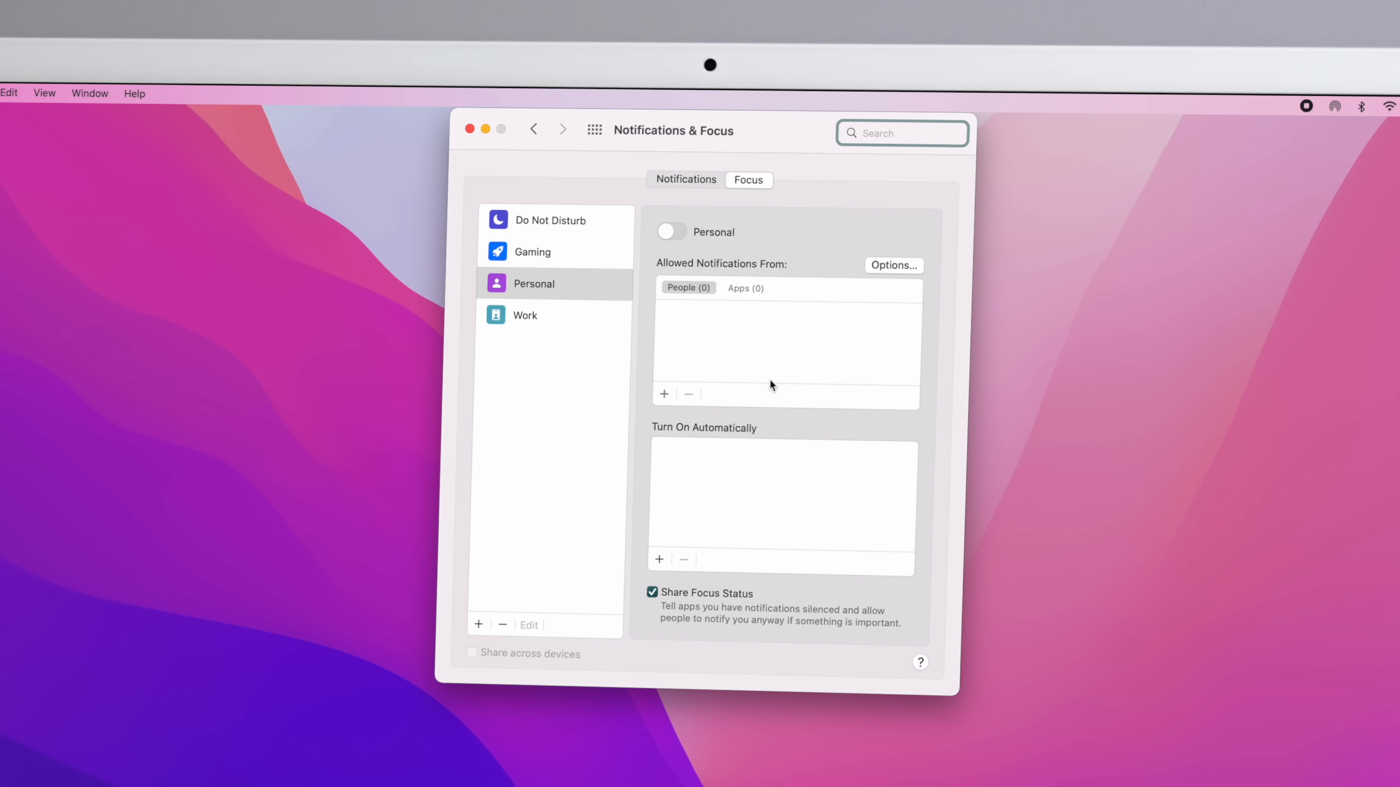
mouse_move(761, 389)
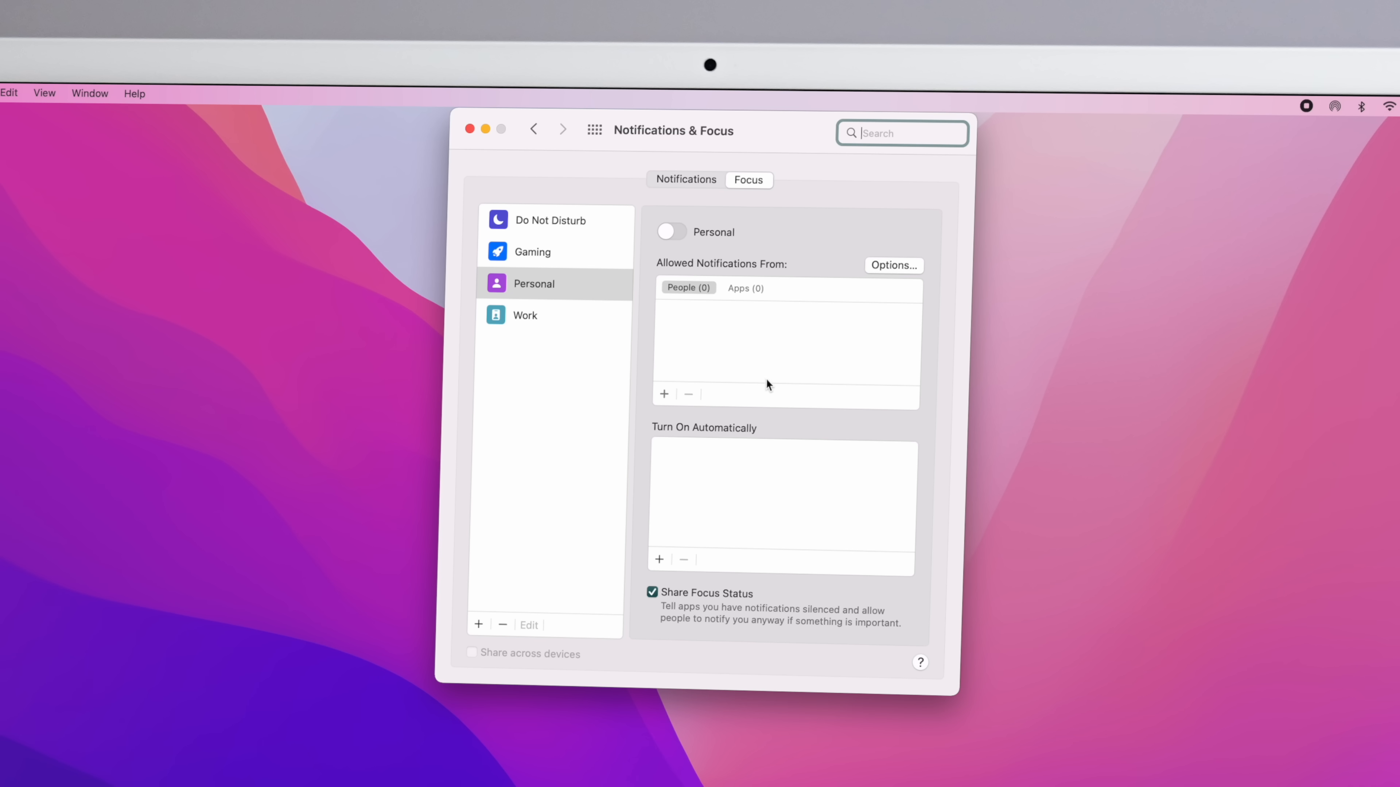
mouse_move(761, 372)
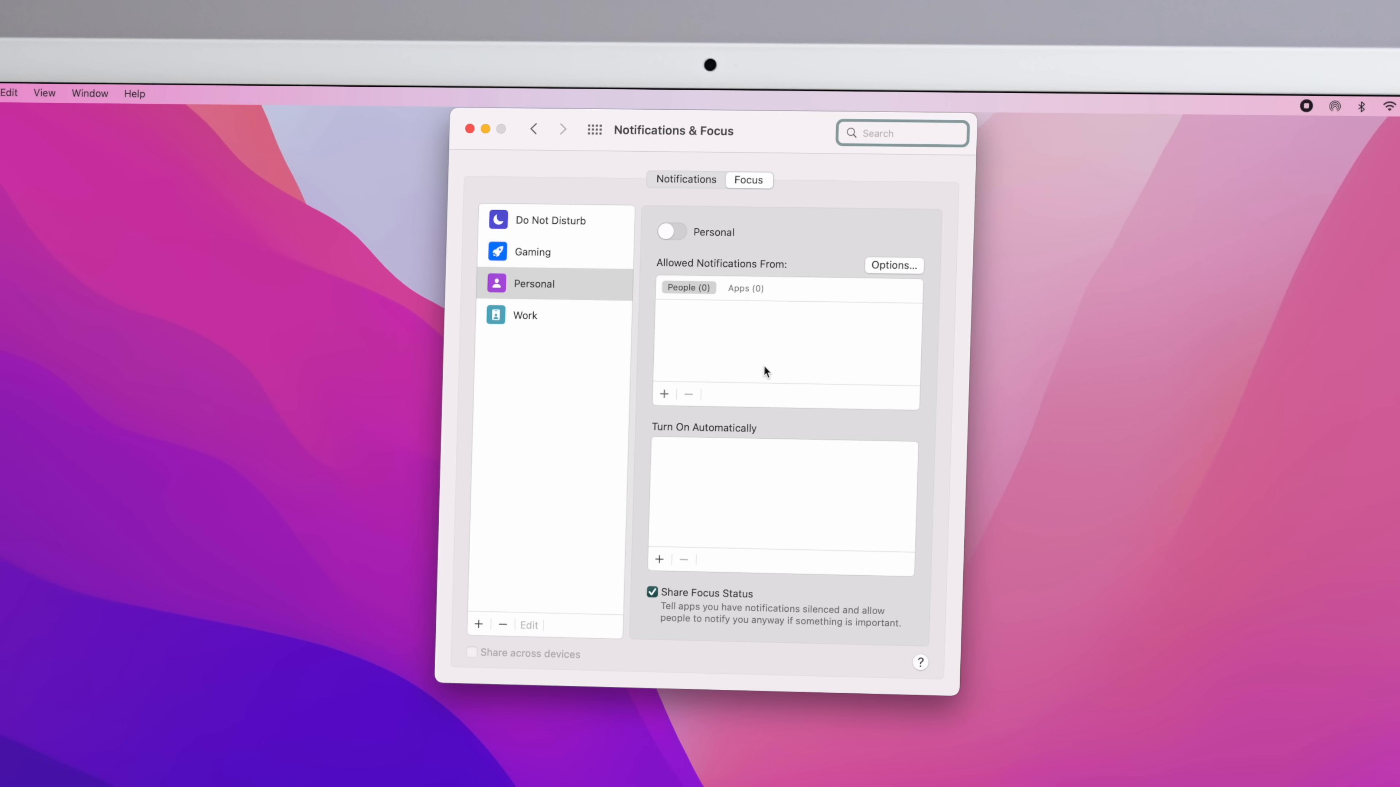
mouse_move(659, 295)
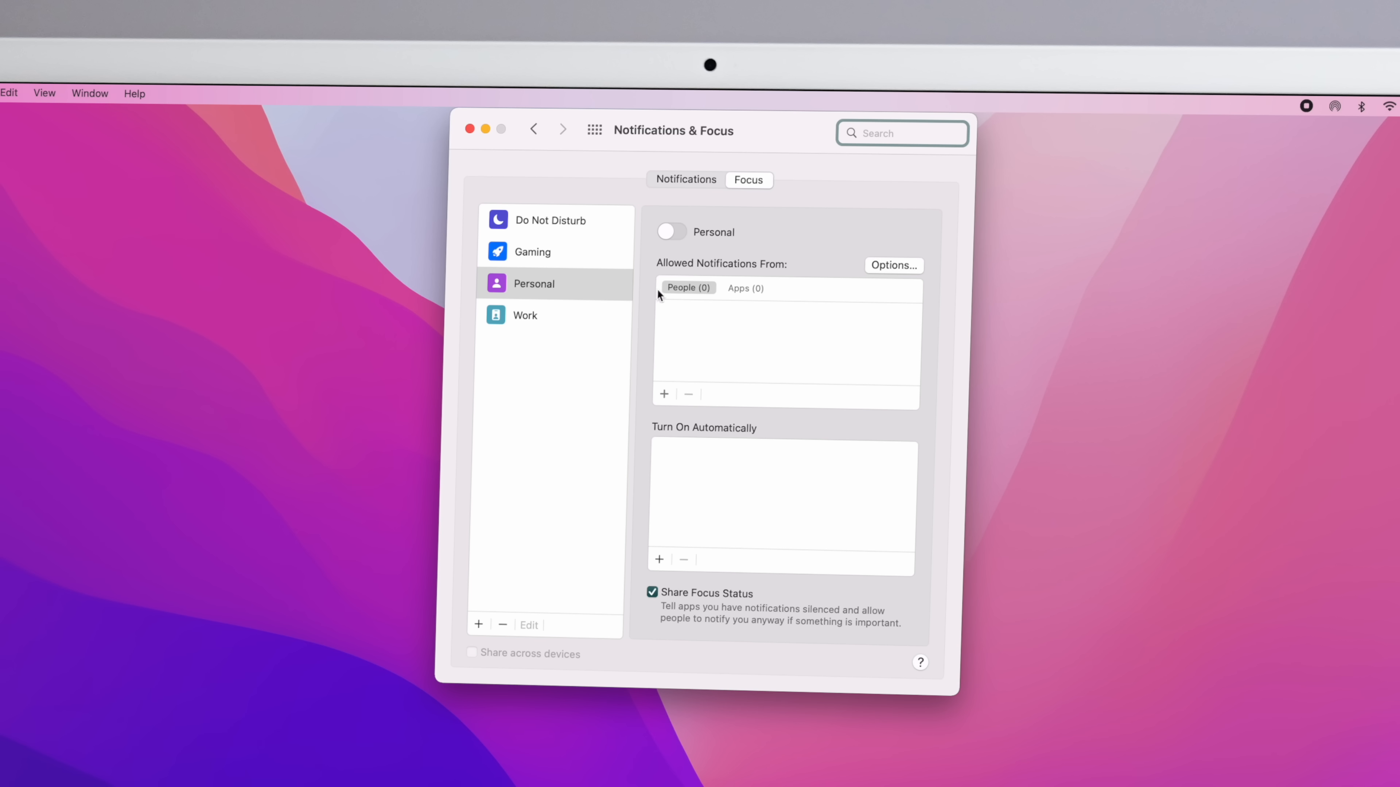
mouse_move(645, 301)
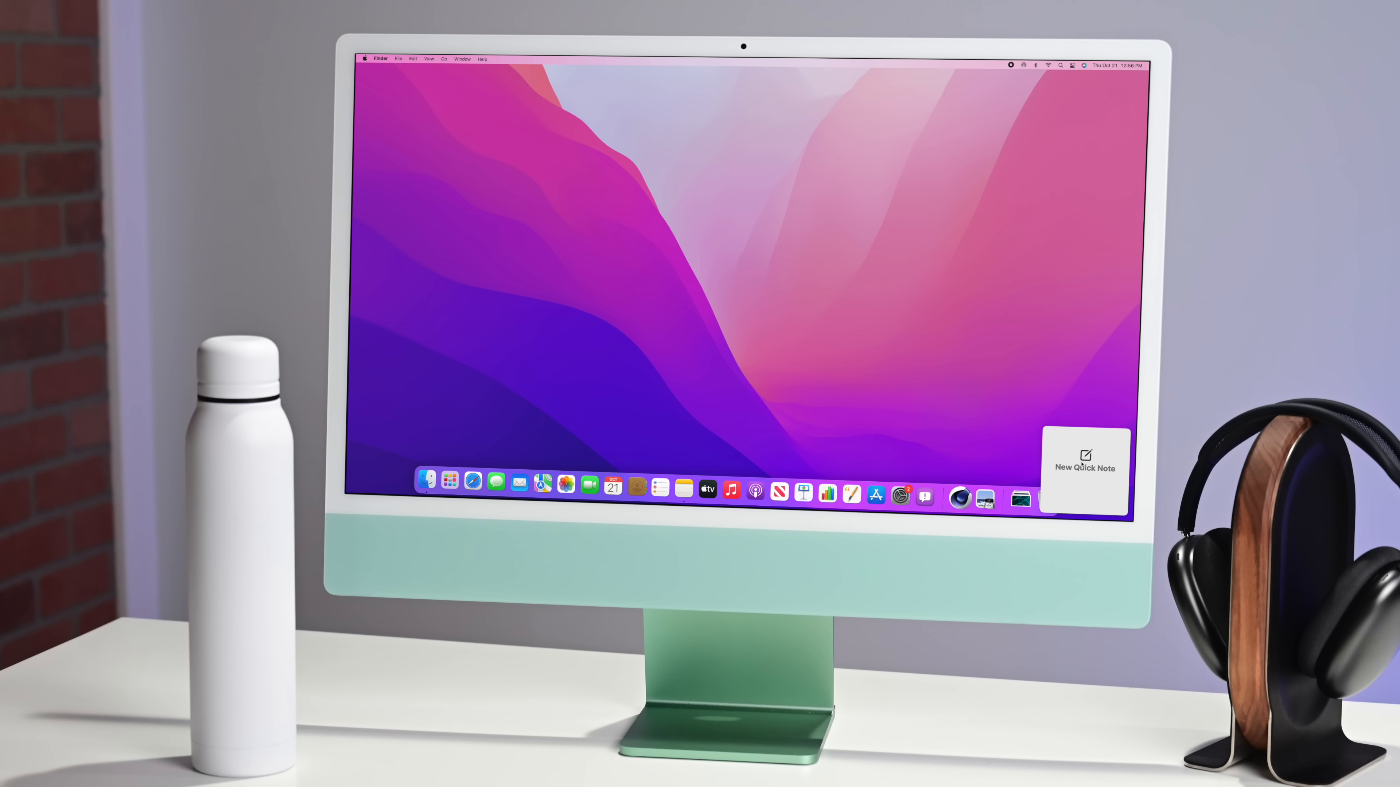
- Start a Quick Note from the hot corner reading 'Hey there!' and dismiss the What's New screen
left_click(1083, 468)
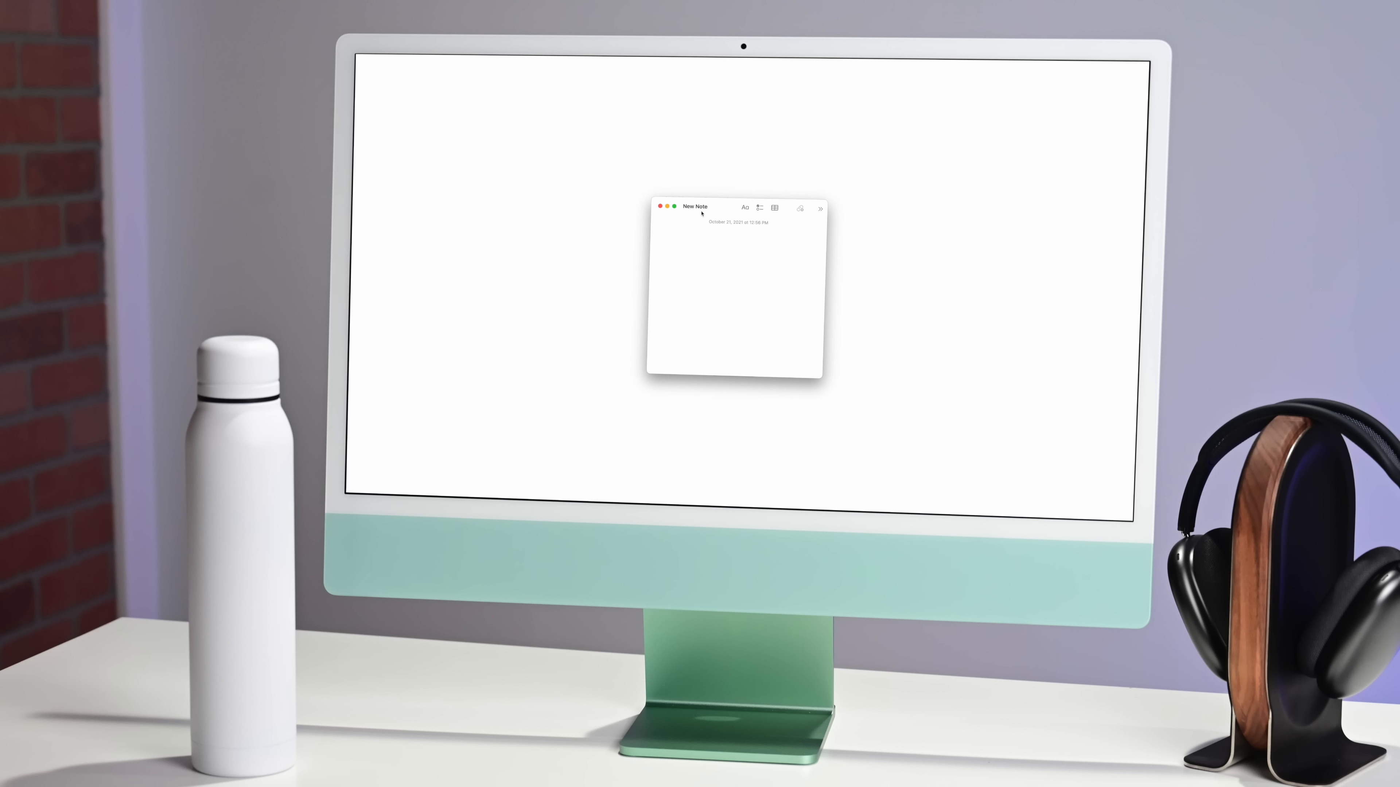
left_click(710, 233)
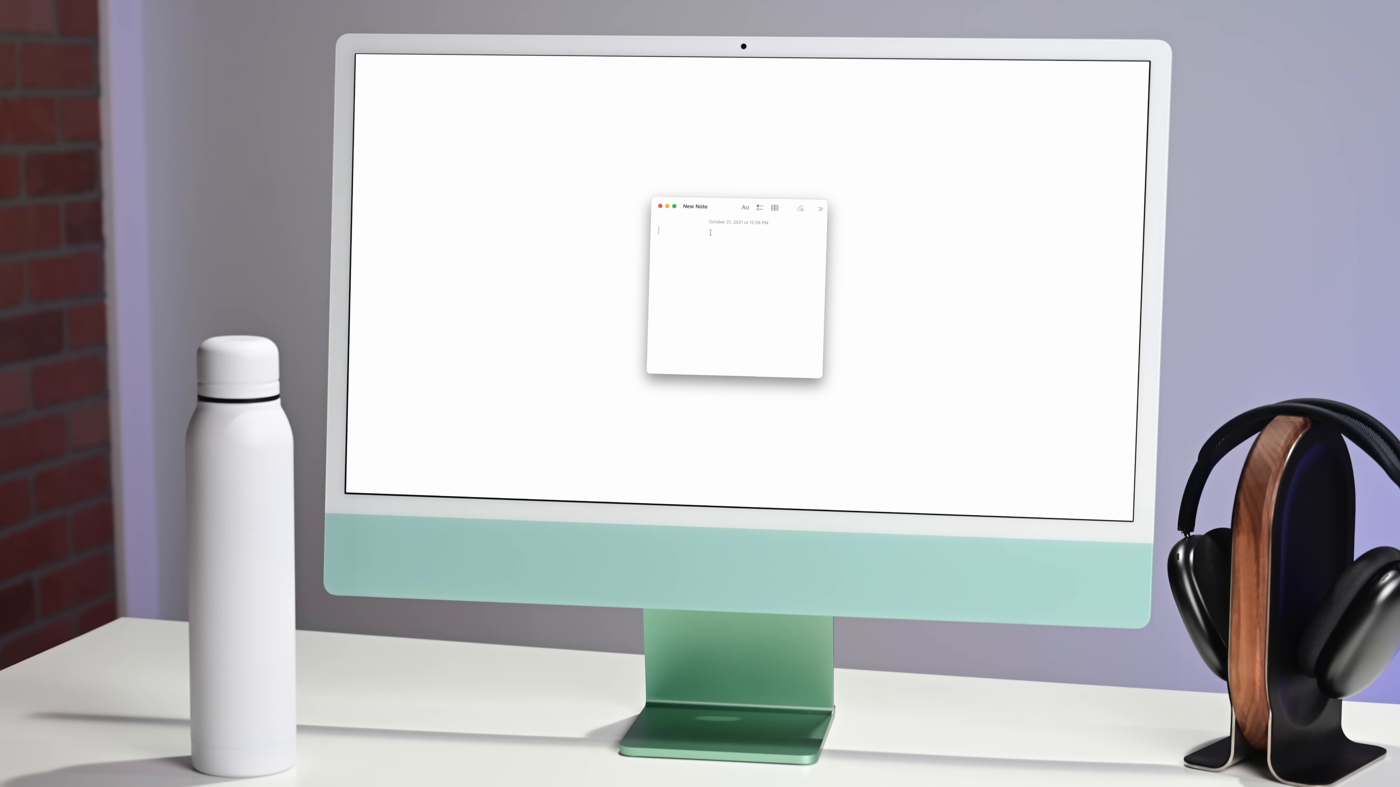
type("Hey there!")
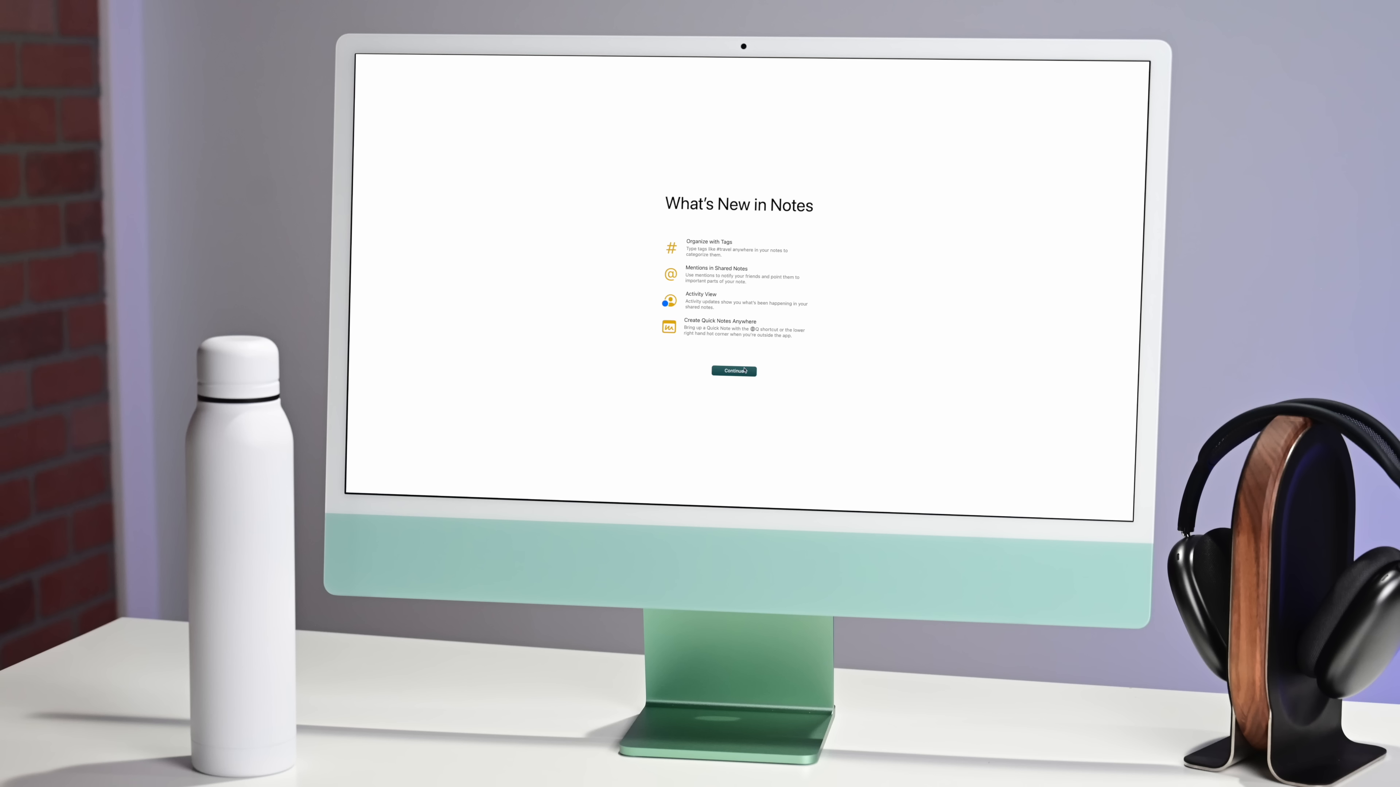
left_click(732, 371)
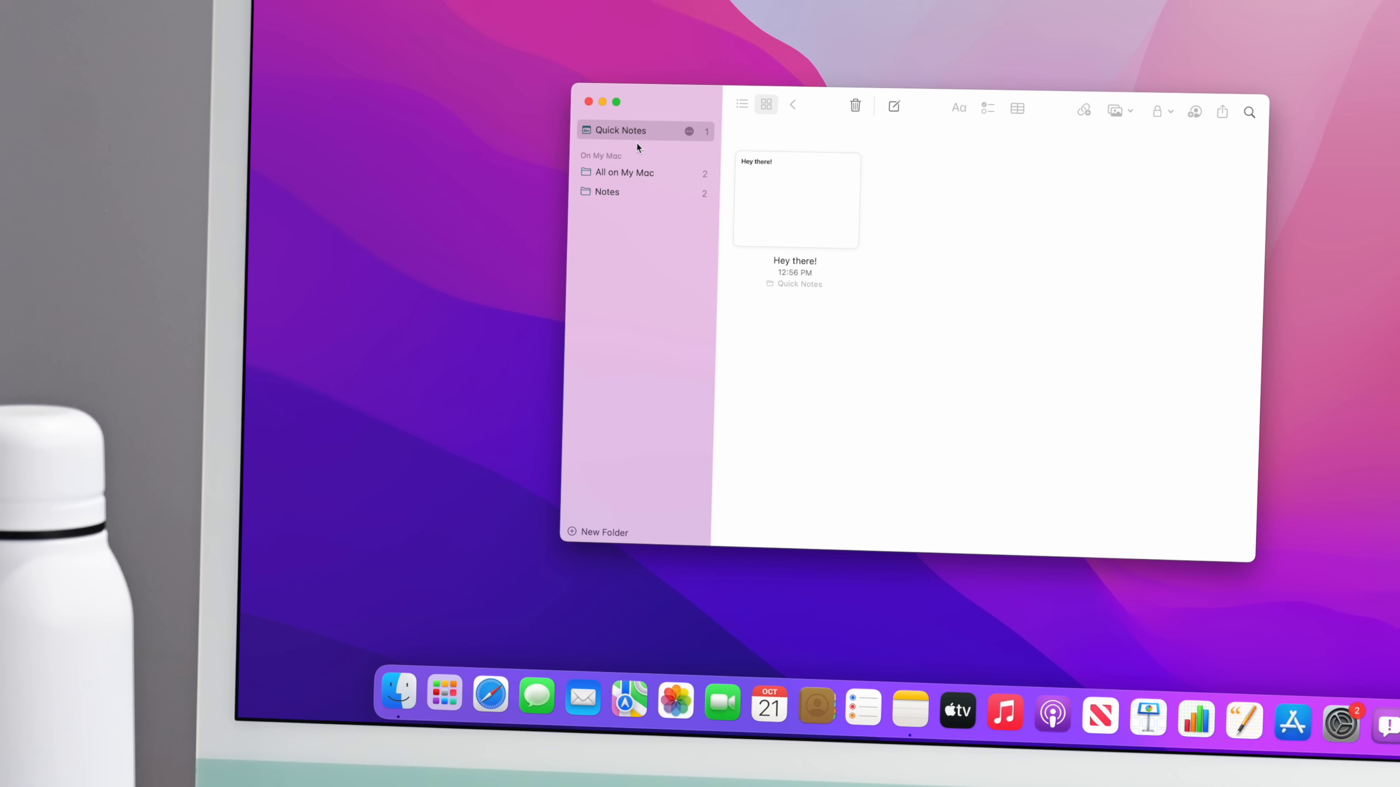
mouse_move(490, 695)
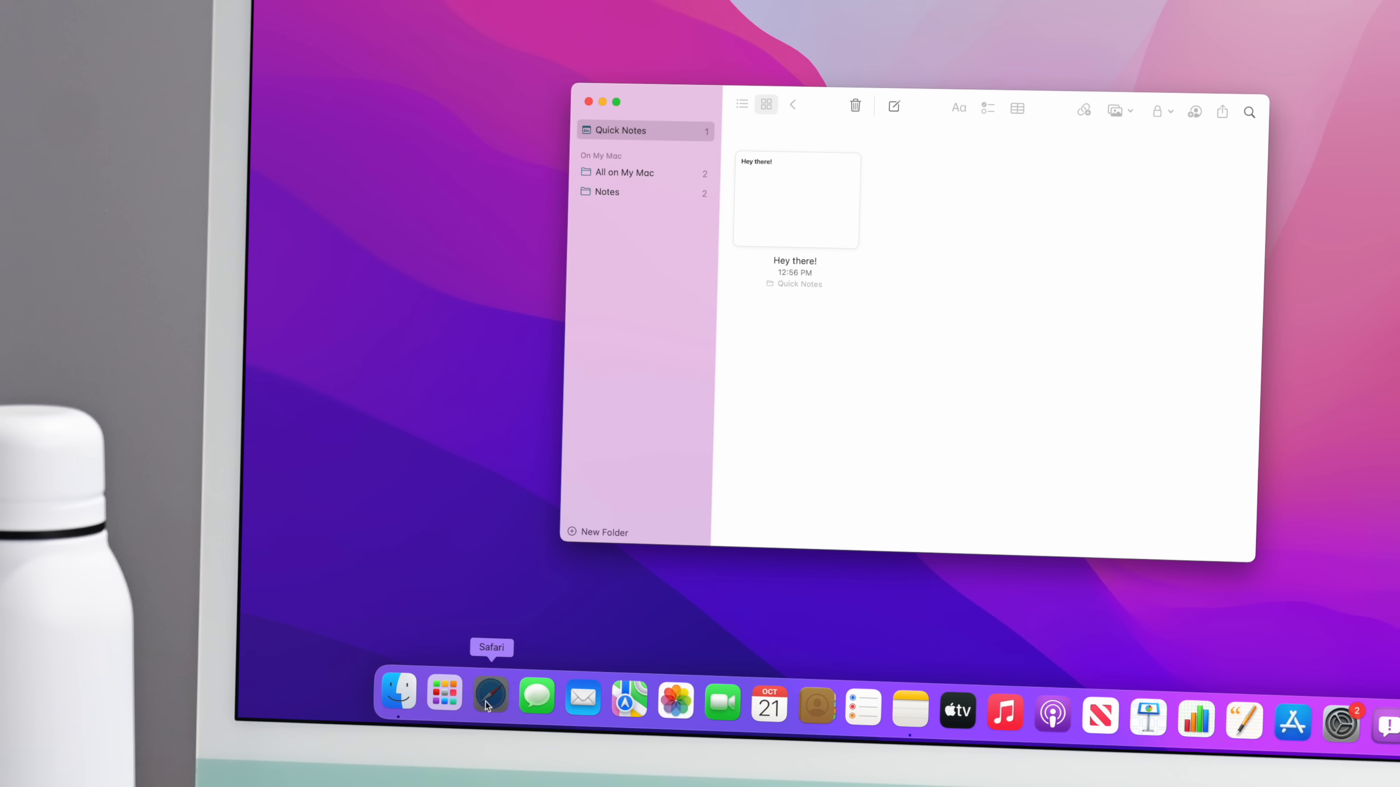
- Add the selected MagSafe passage from Safari to the 'Hey there!' quick note and view it in Notes
left_click(489, 695)
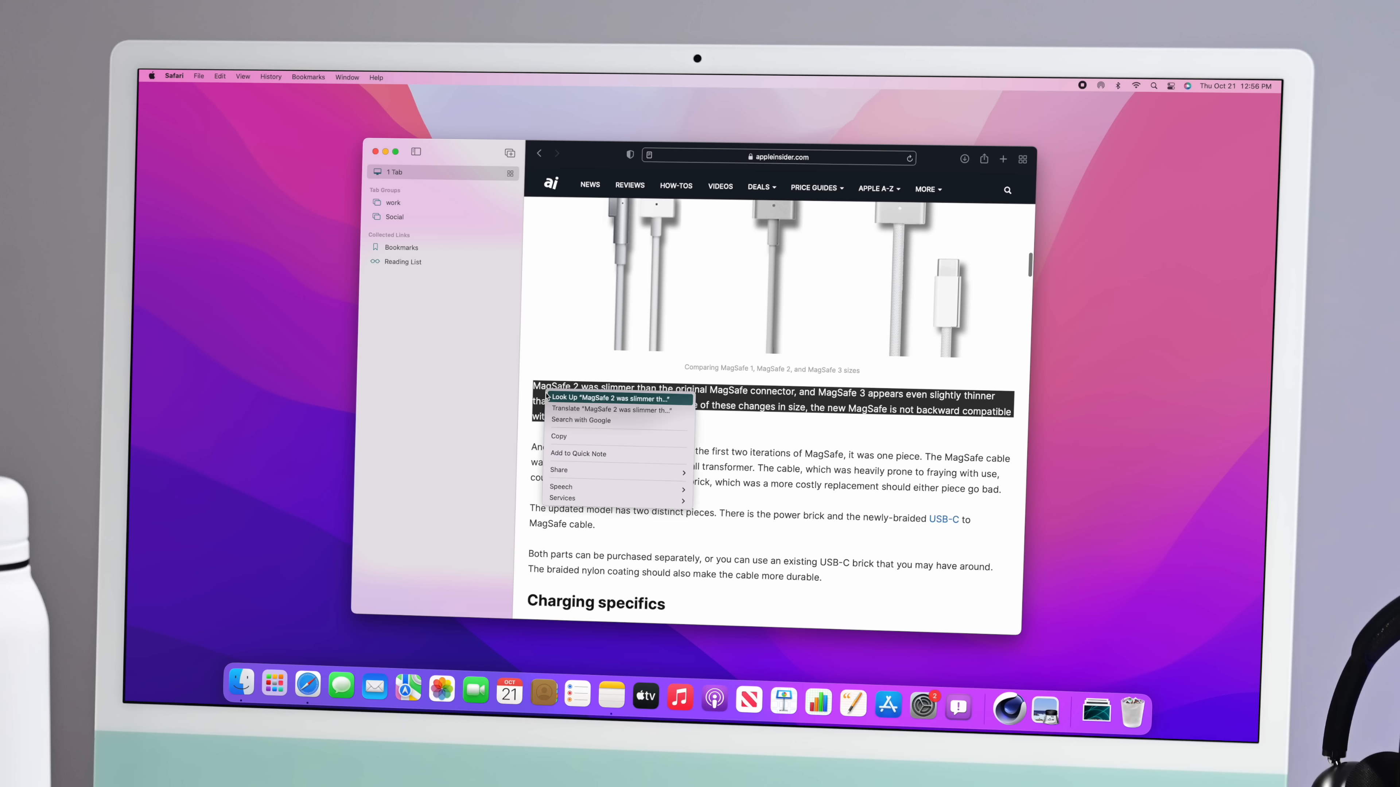
left_click(594, 458)
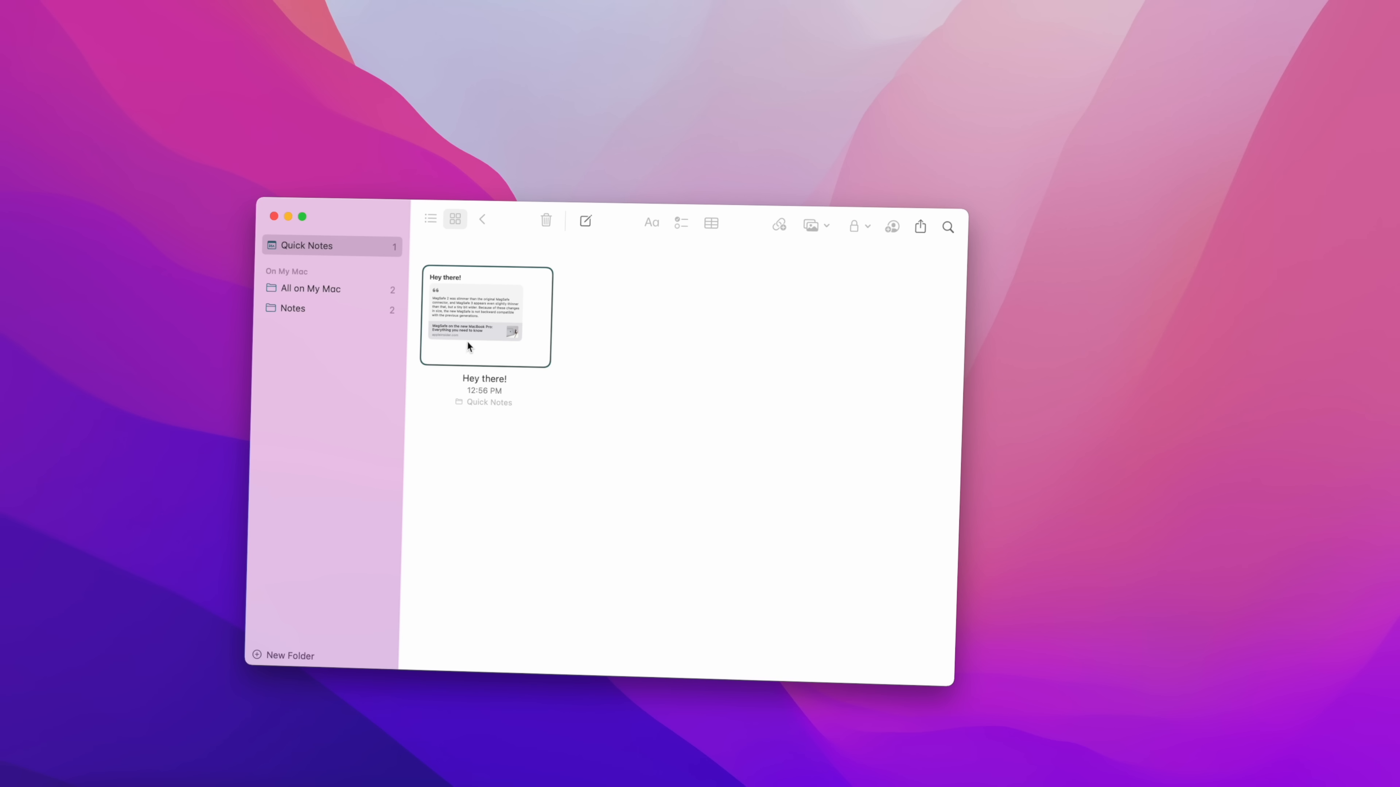
double_click(486, 317)
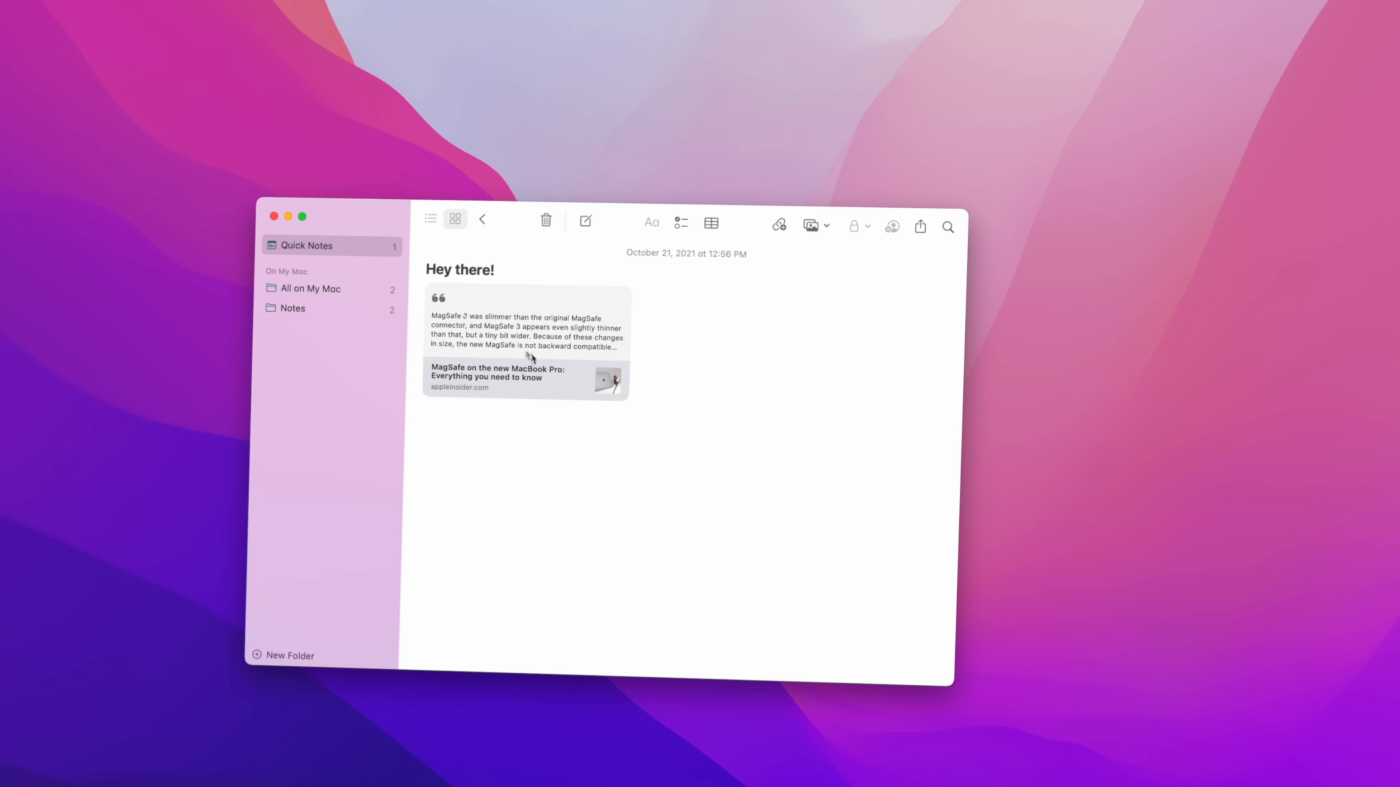
left_click(498, 378)
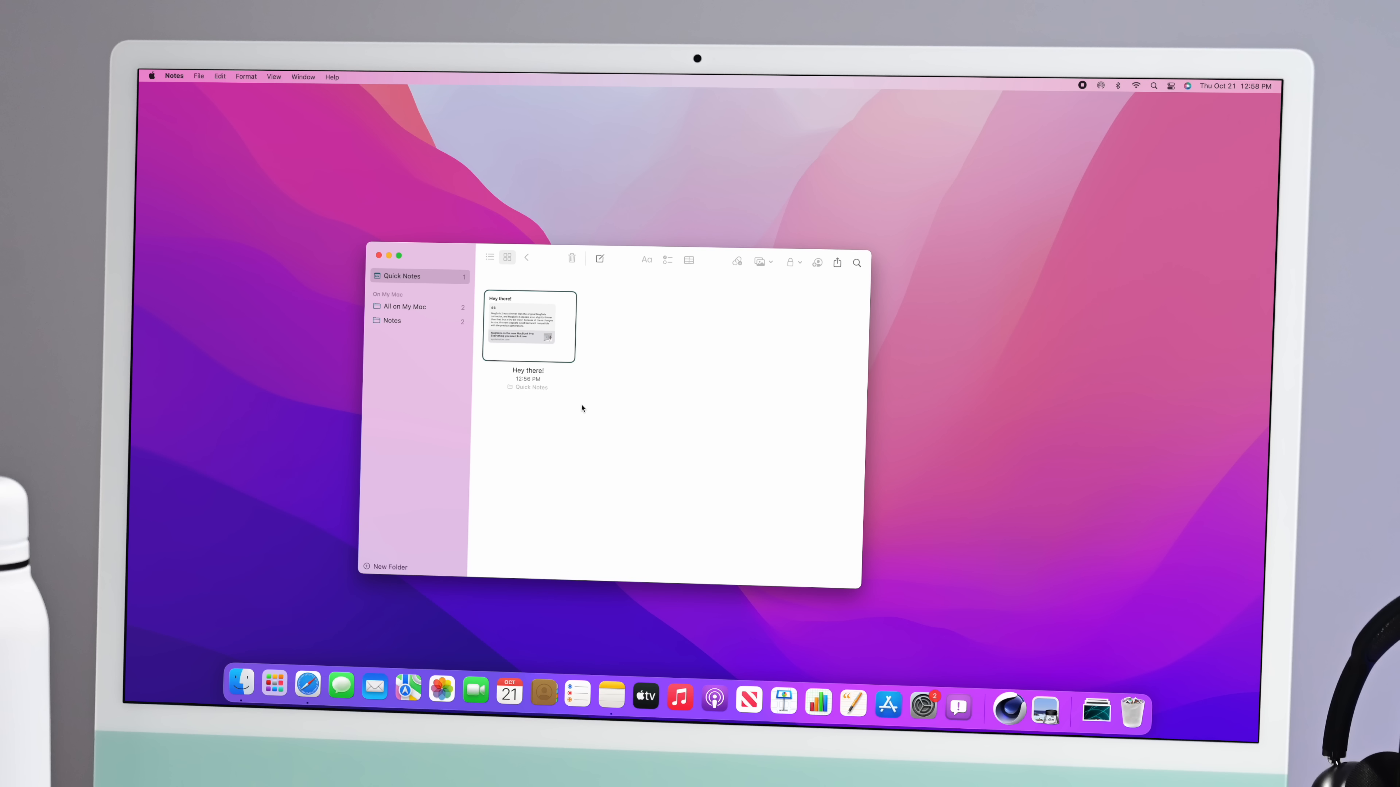
mouse_move(581, 401)
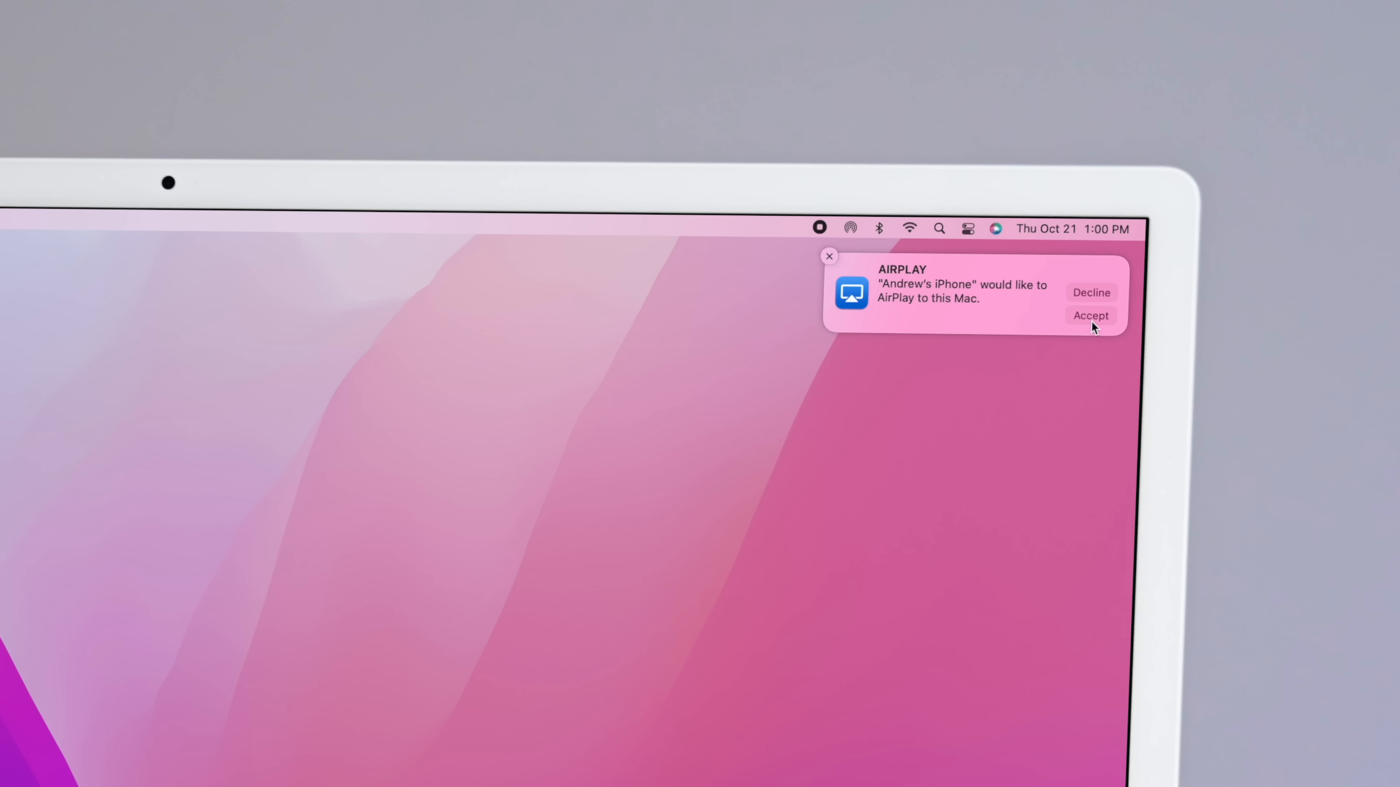
- Accept the incoming AirPlay-to-Mac request from the iPhone
left_click(1089, 315)
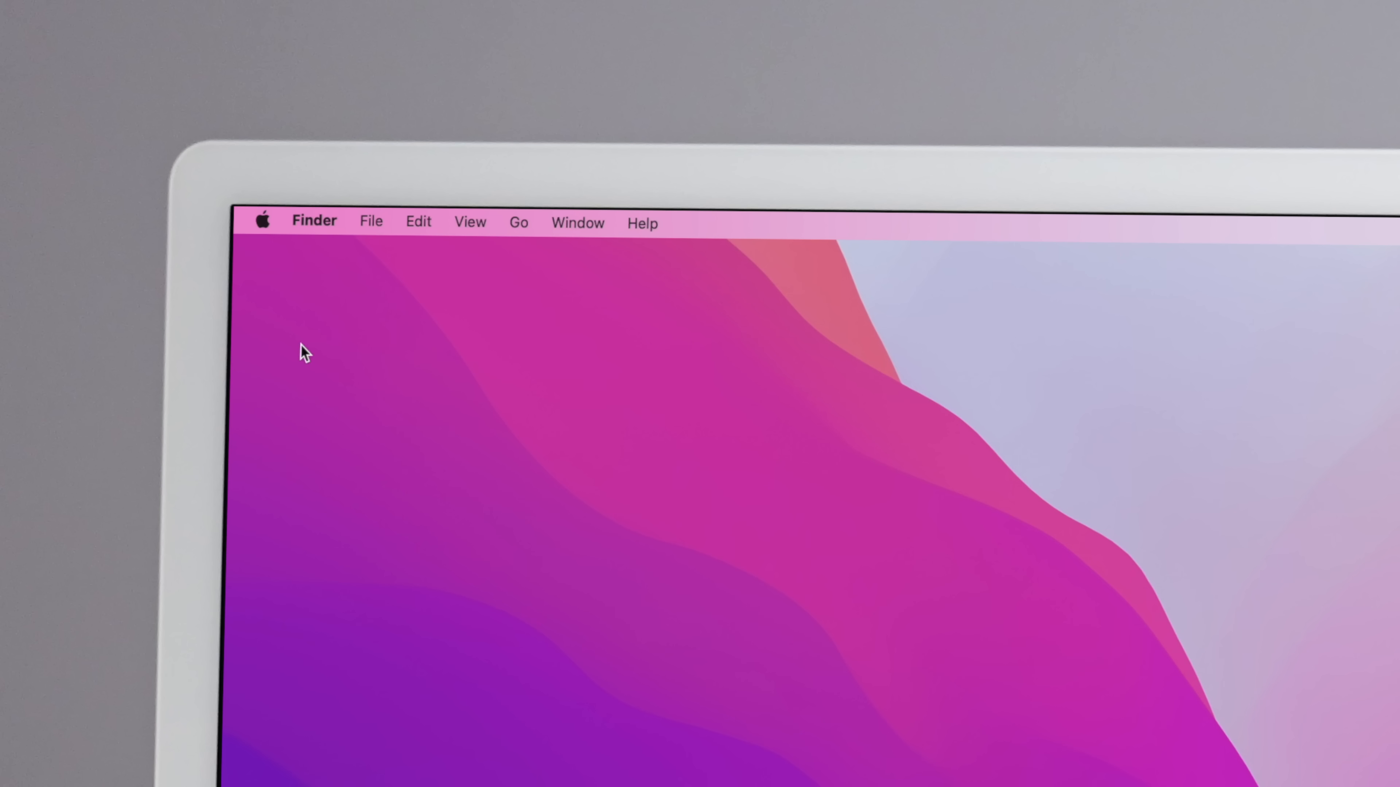
- Launch System Preferences from the Apple menu to reach Erase All Content and Settings
left_click(262, 220)
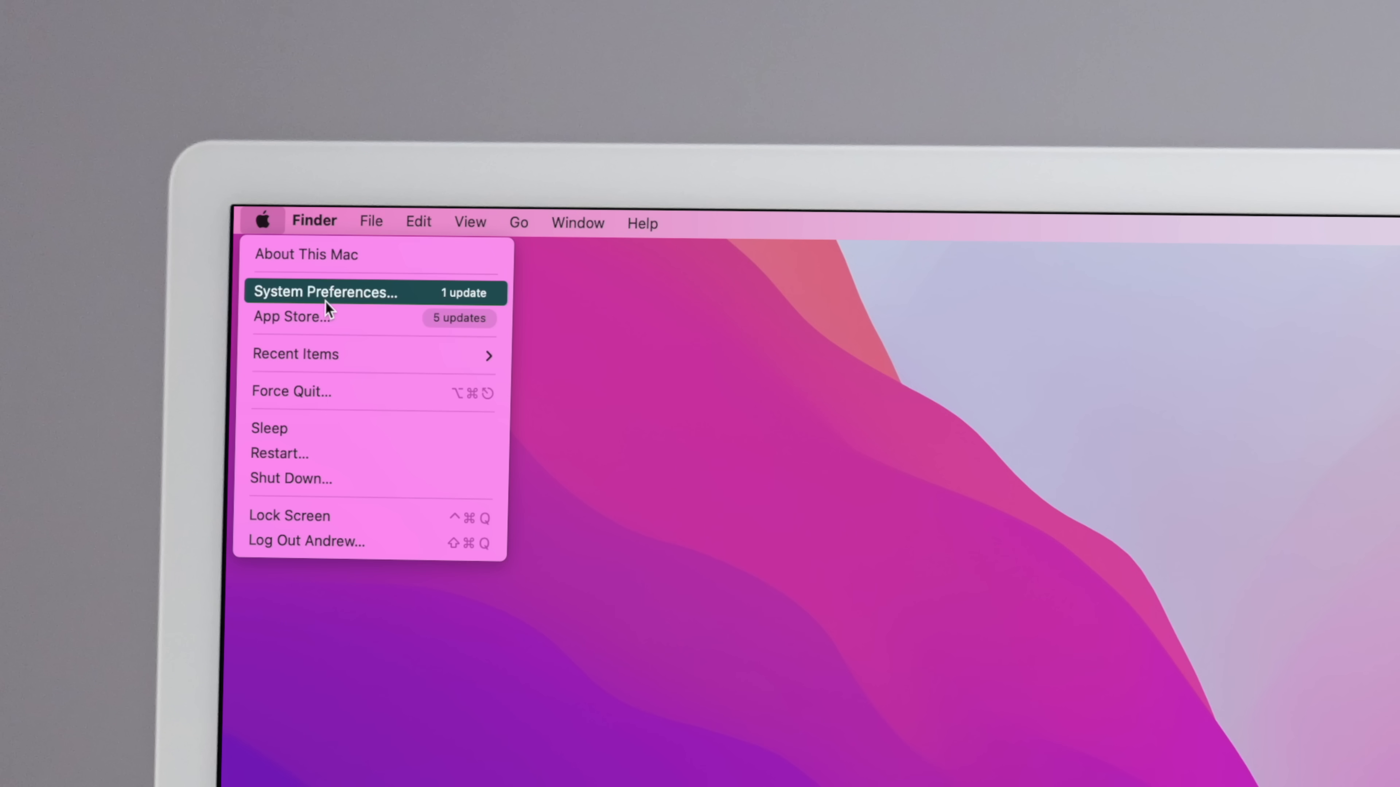
left_click(324, 292)
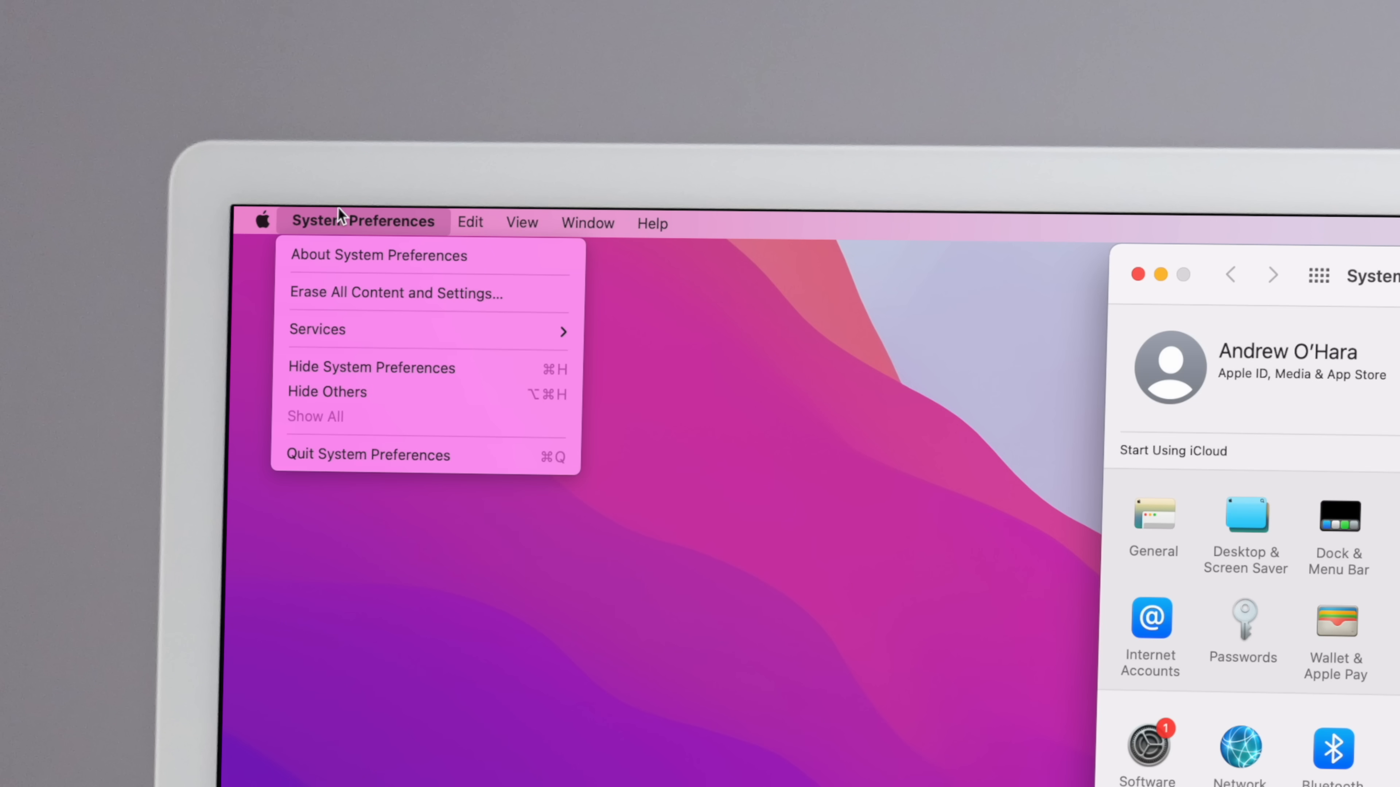
mouse_move(357, 267)
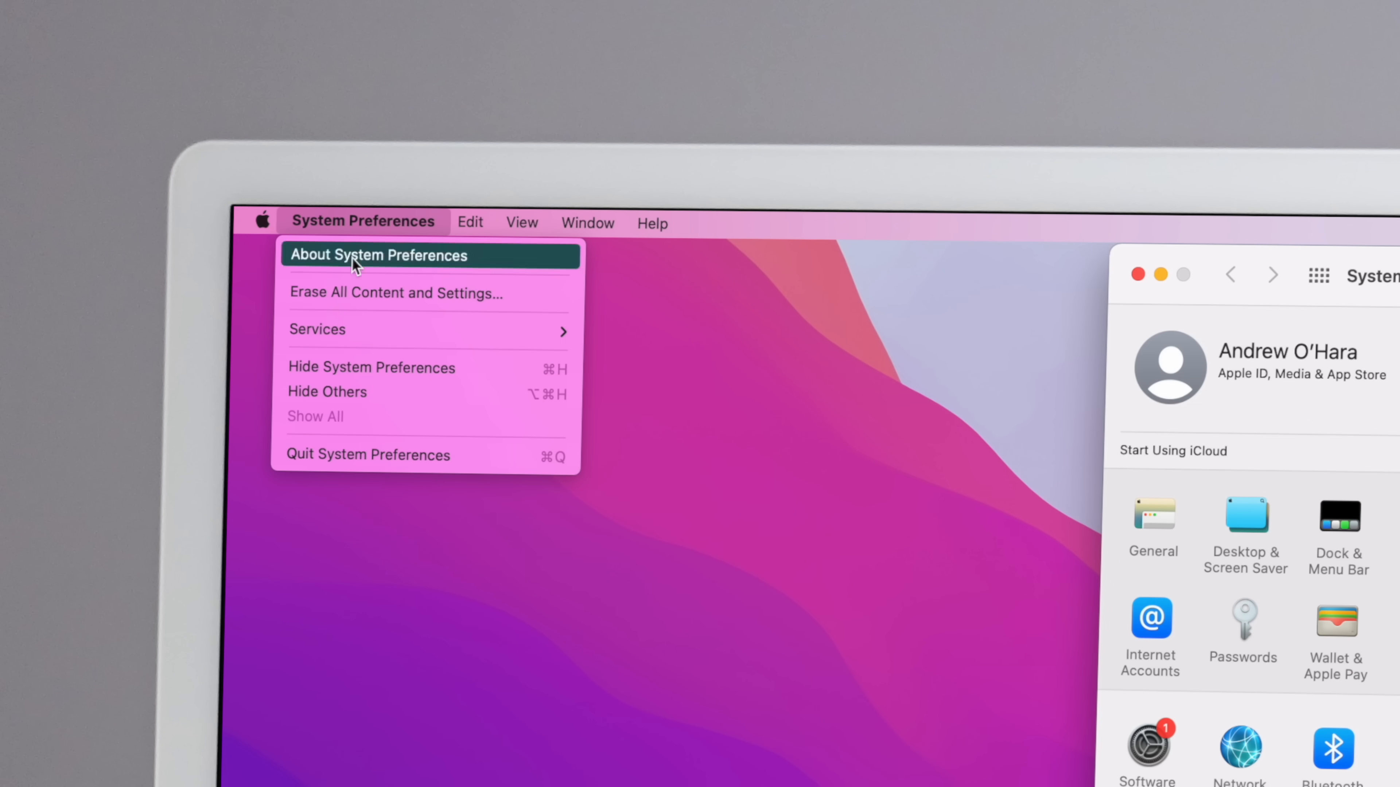
mouse_move(529, 302)
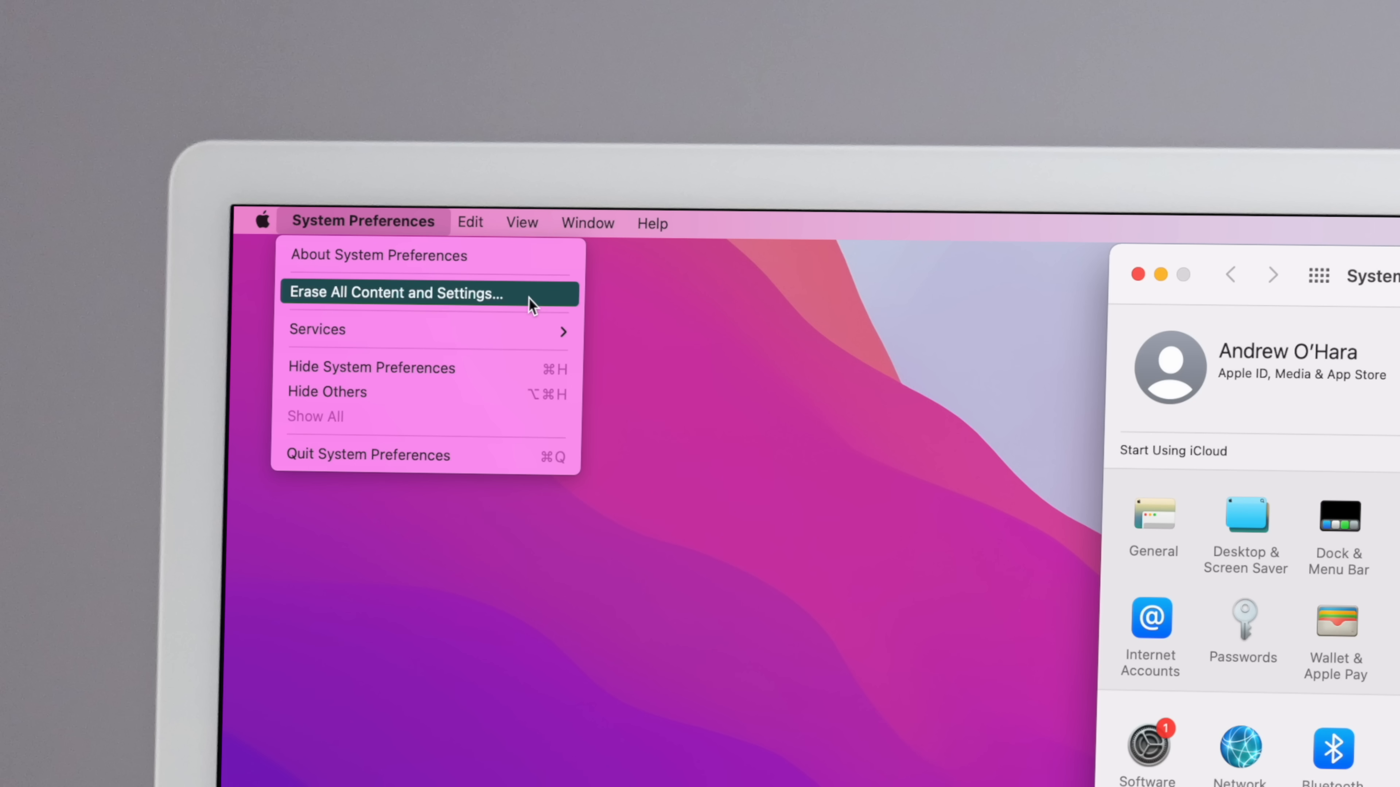